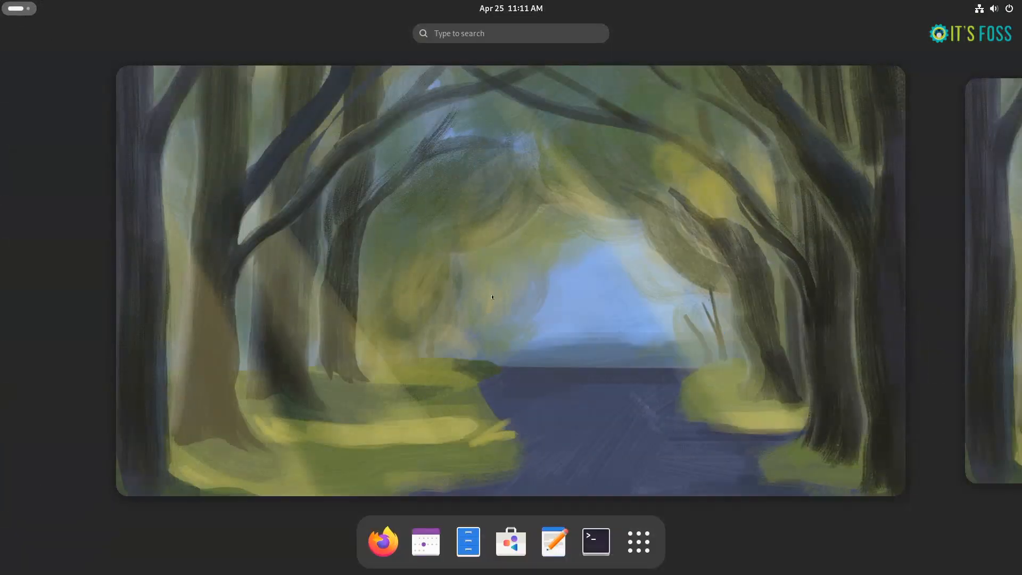
mouse_move(531, 304)
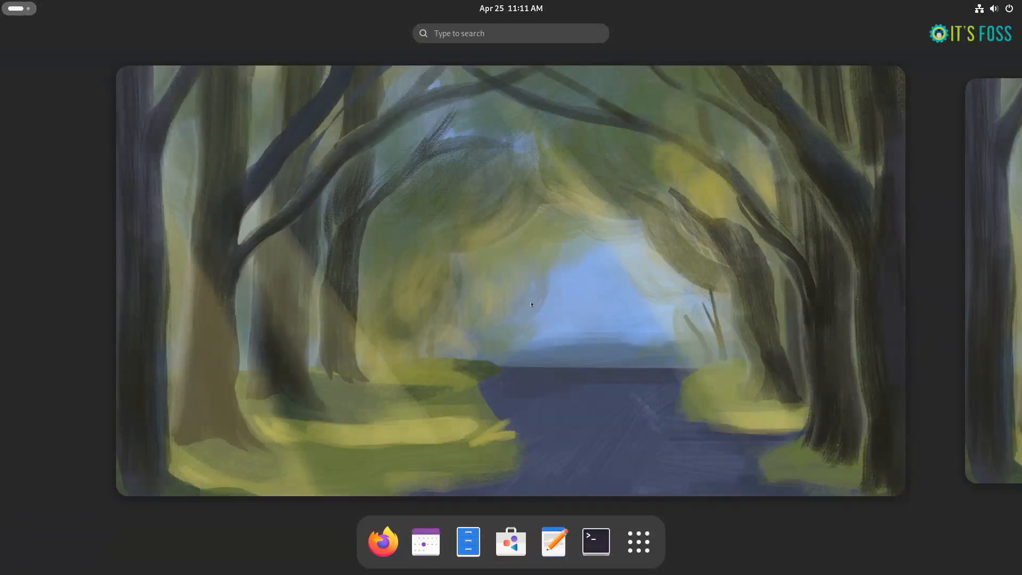
Open the top-bar calendar panel, browse forward to May, then close it.
left_click(511, 9)
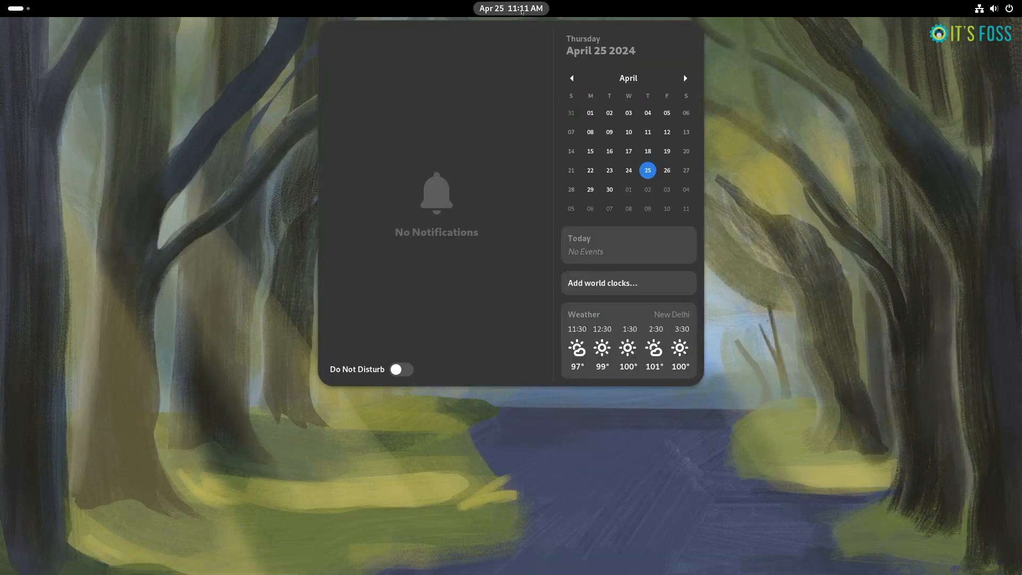
left_click(685, 78)
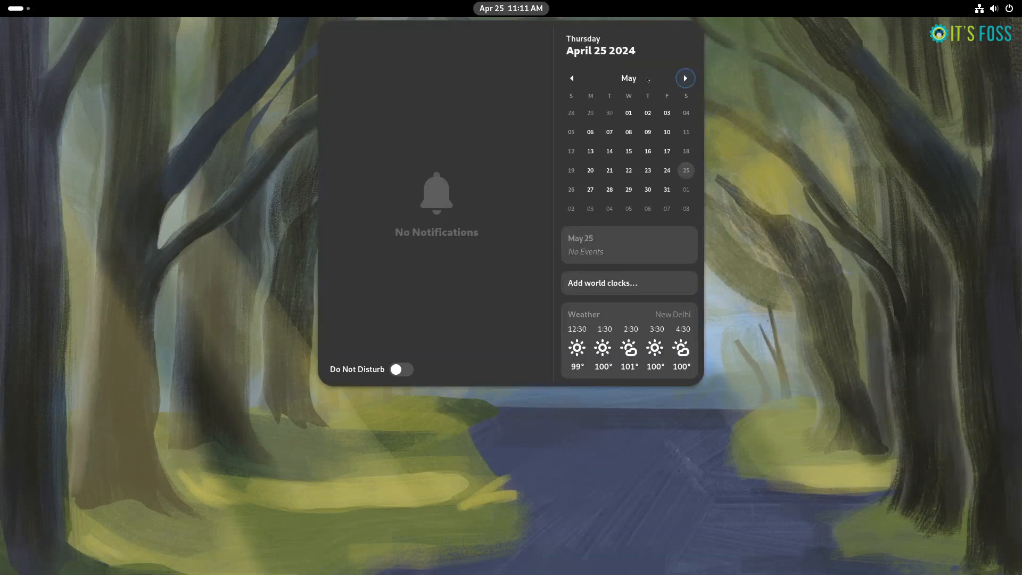
left_click(571, 78)
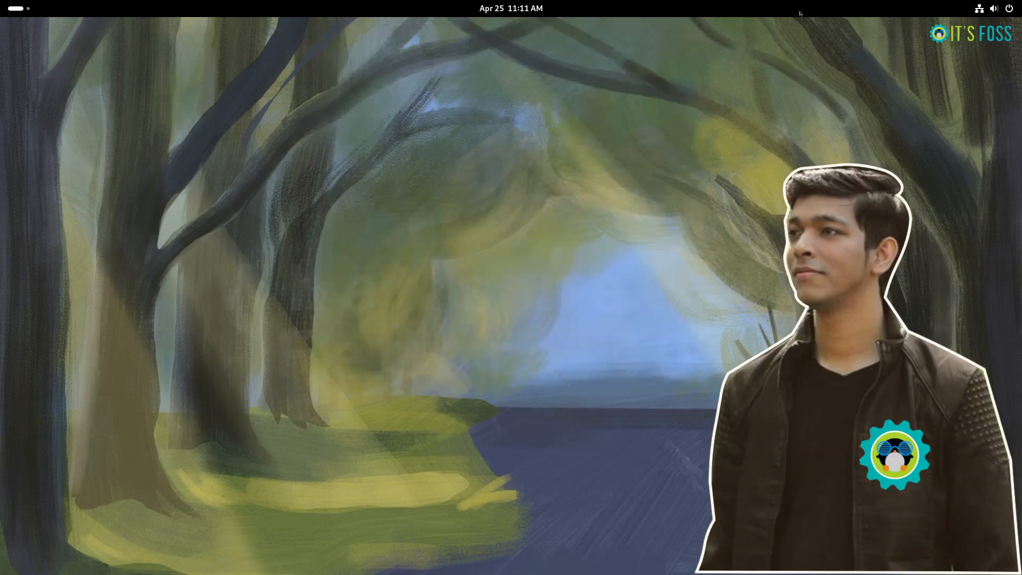
left_click(993, 8)
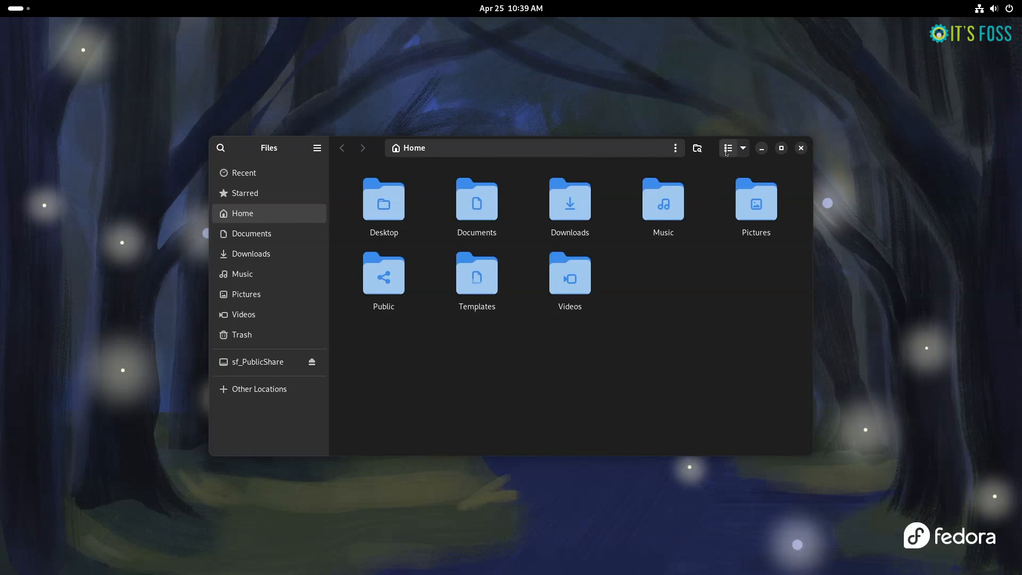
Switch Home to list view and set the Files date format to Detailed.
left_click(729, 148)
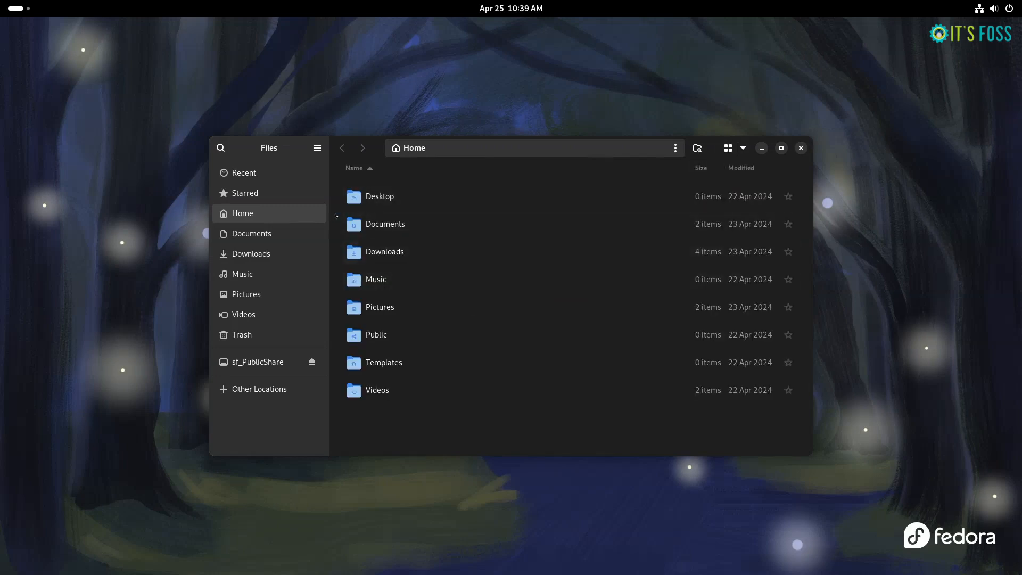
left_click(317, 148)
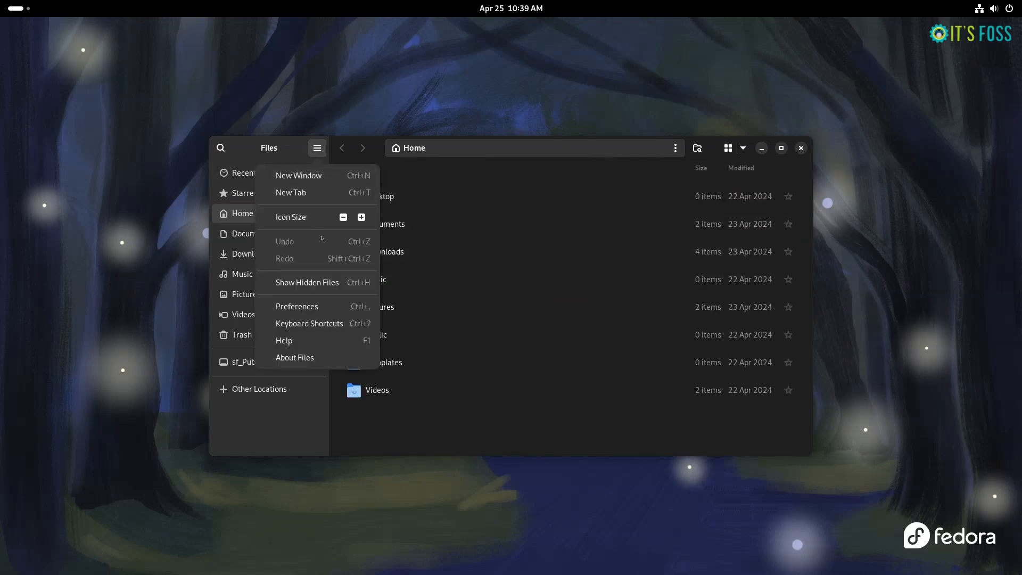
left_click(297, 307)
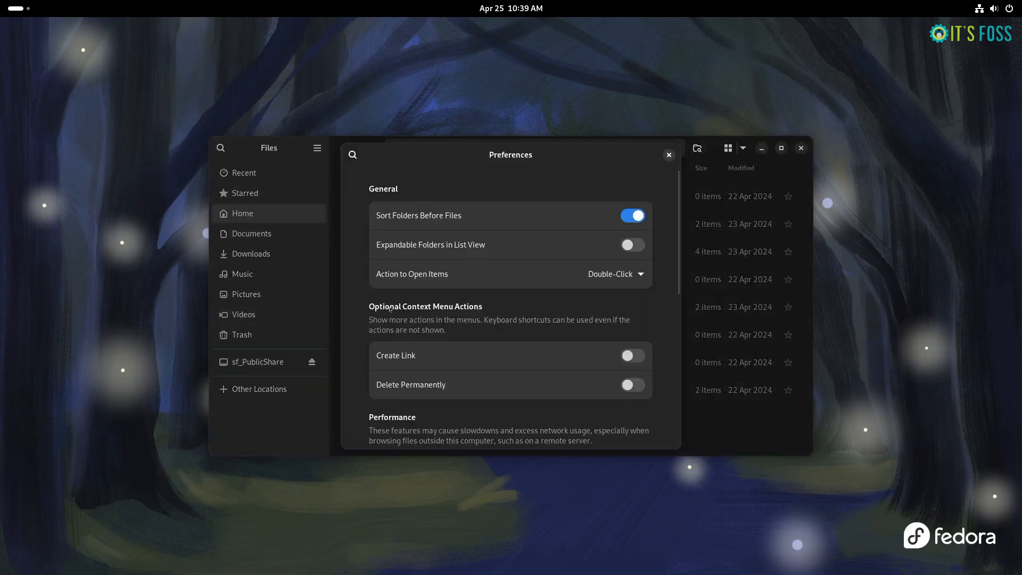
scroll("down", 3)
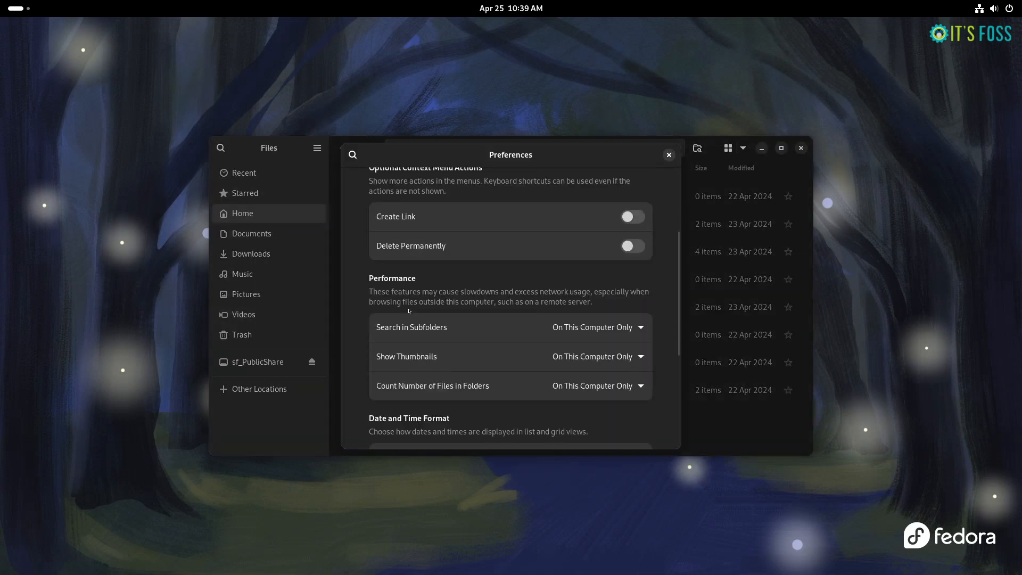
scroll("down", 3)
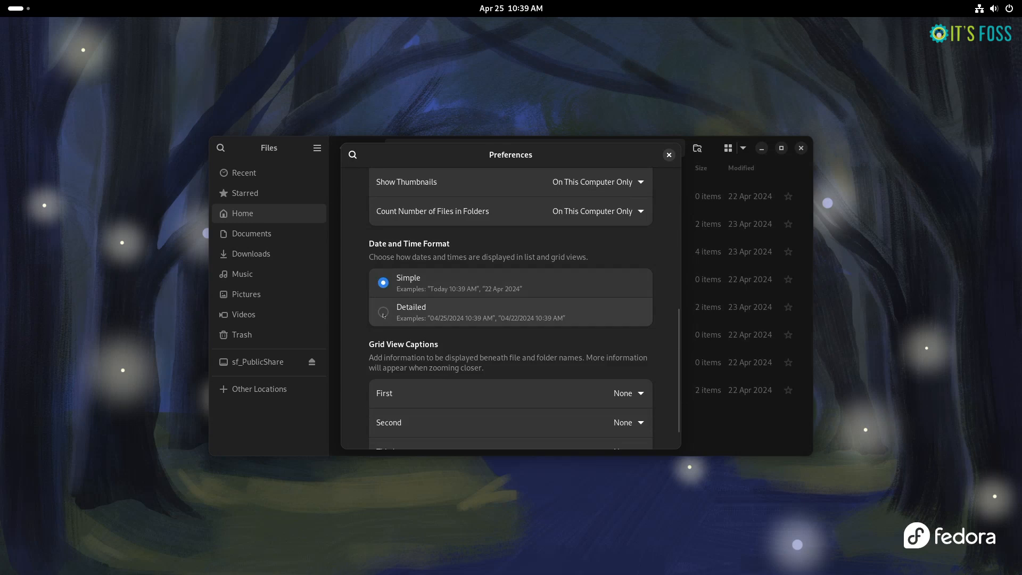
left_click(383, 311)
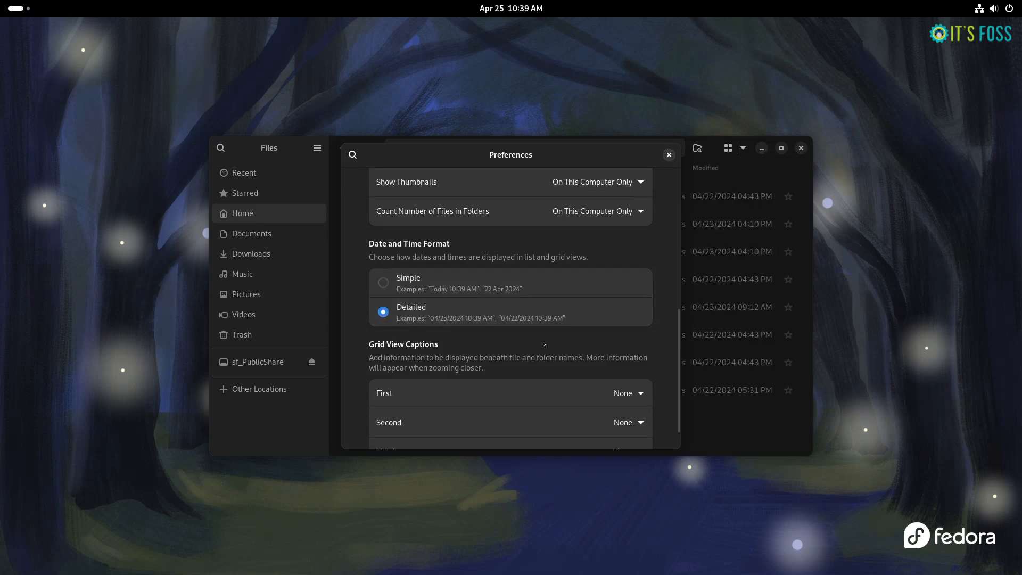
left_click(667, 154)
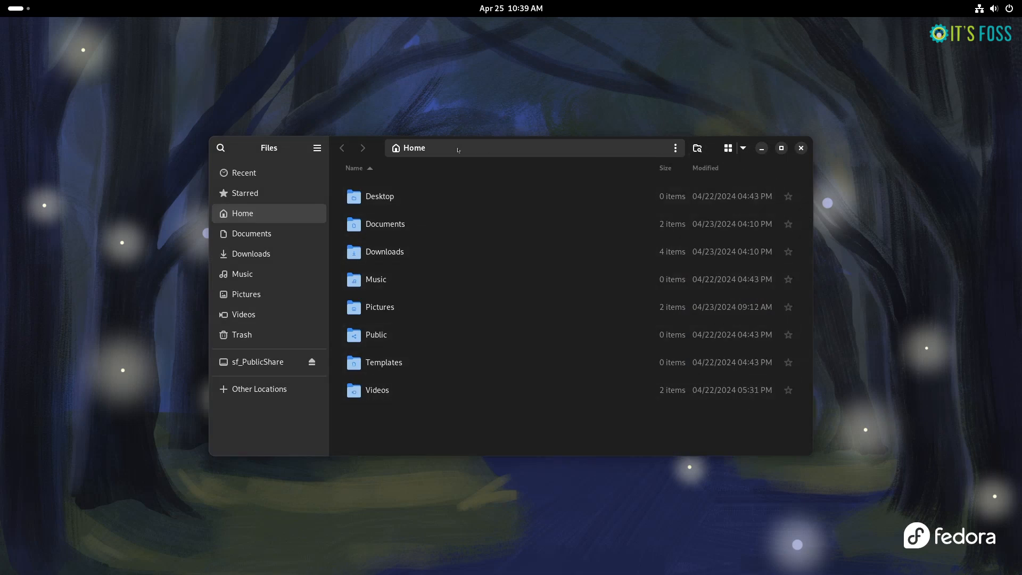
Set the Files date and time format back to Simple and return to grid view.
left_click(317, 147)
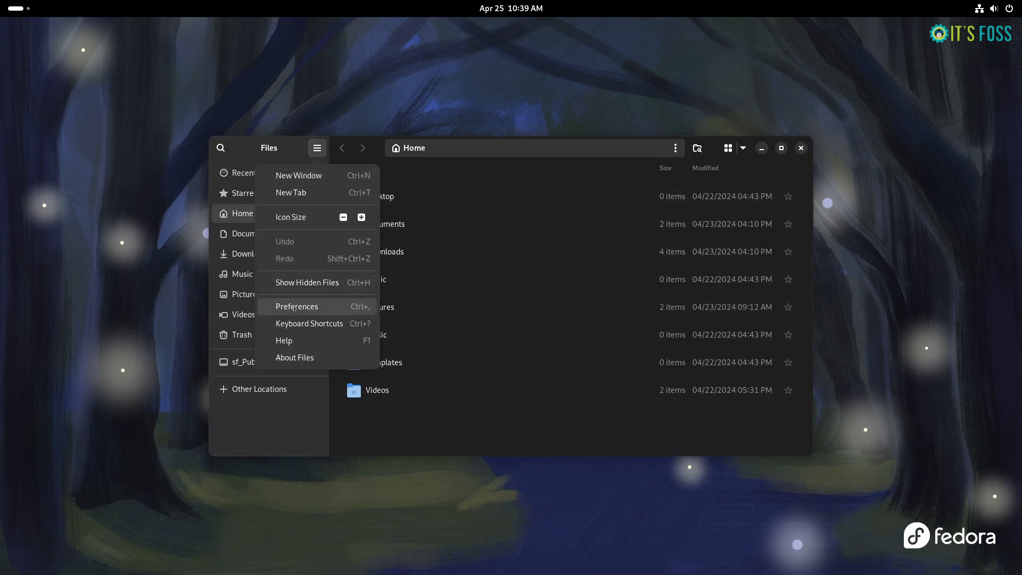
left_click(296, 306)
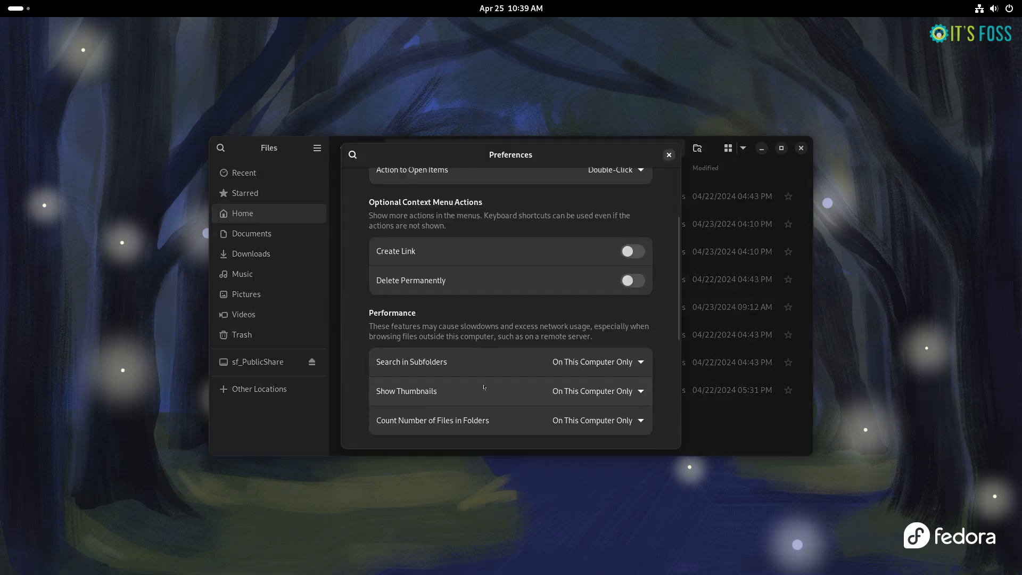
scroll("down", 3)
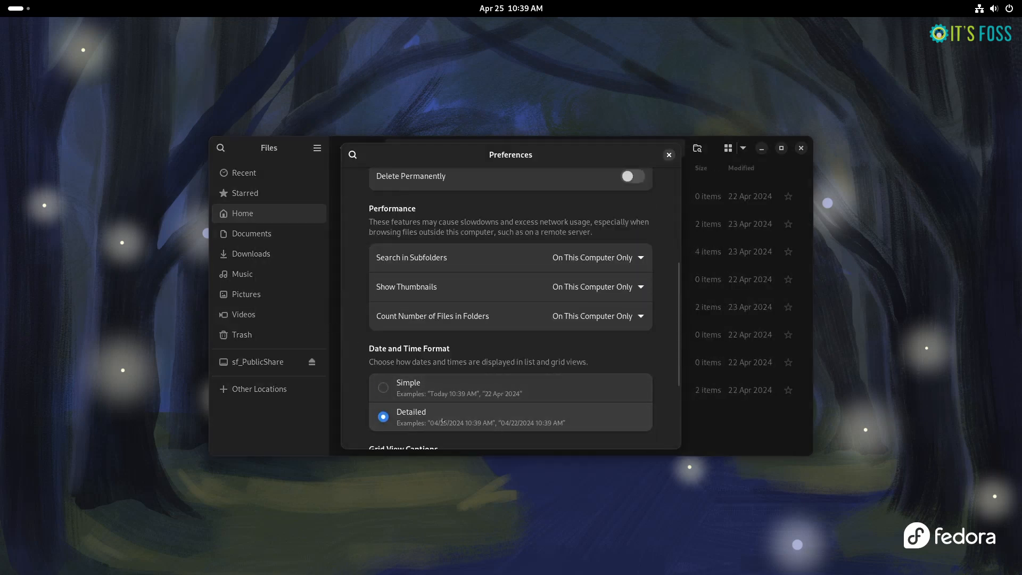
left_click(383, 387)
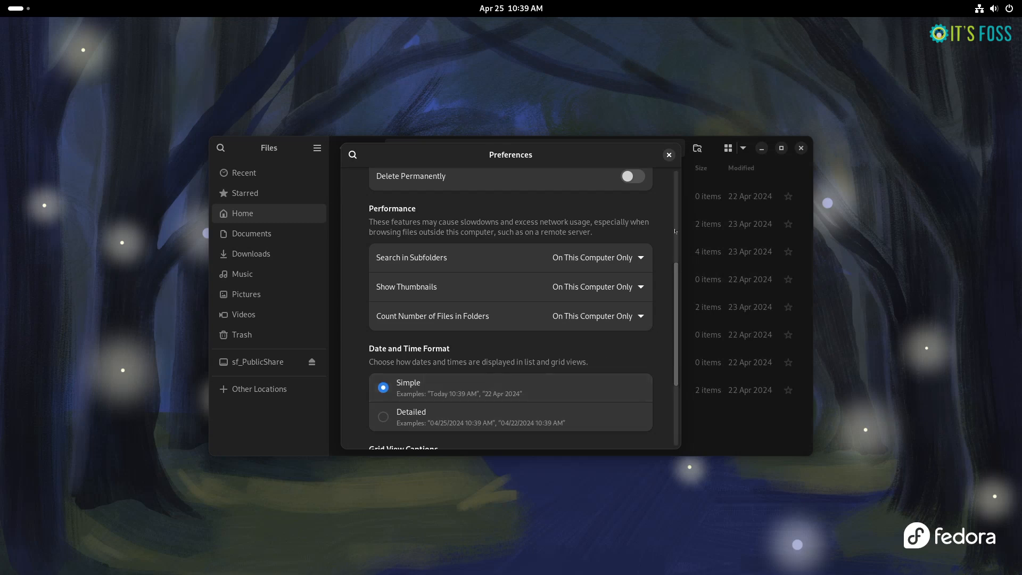
left_click(668, 154)
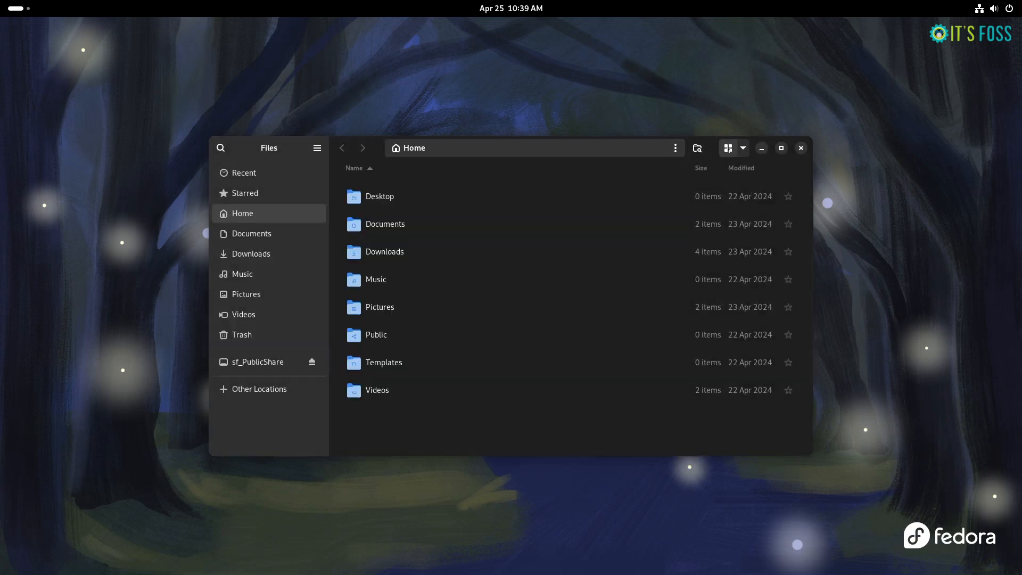
left_click(800, 148)
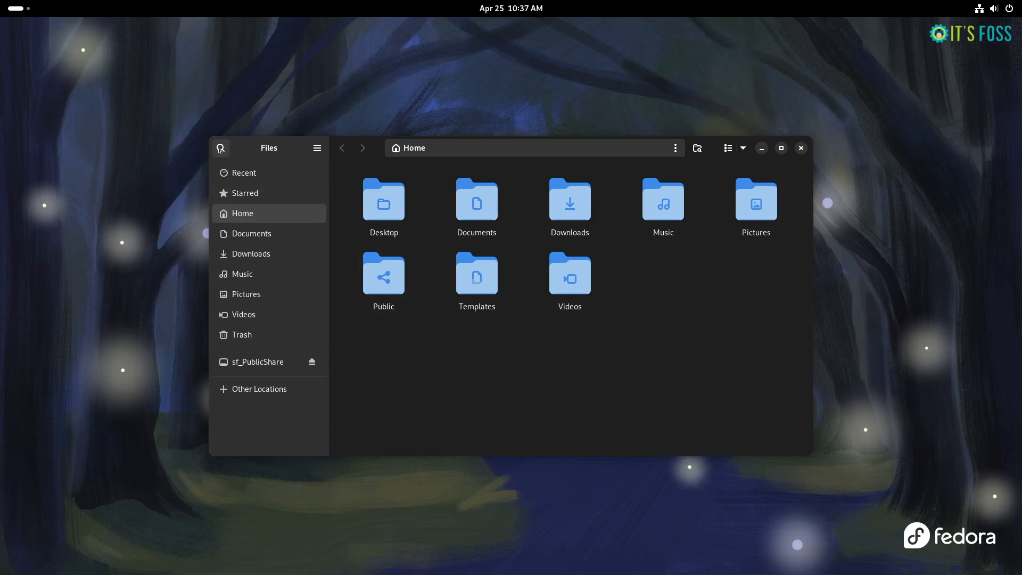
Search everywhere for 'search', toggling list view and menu, and close the search filters.
left_click(220, 148)
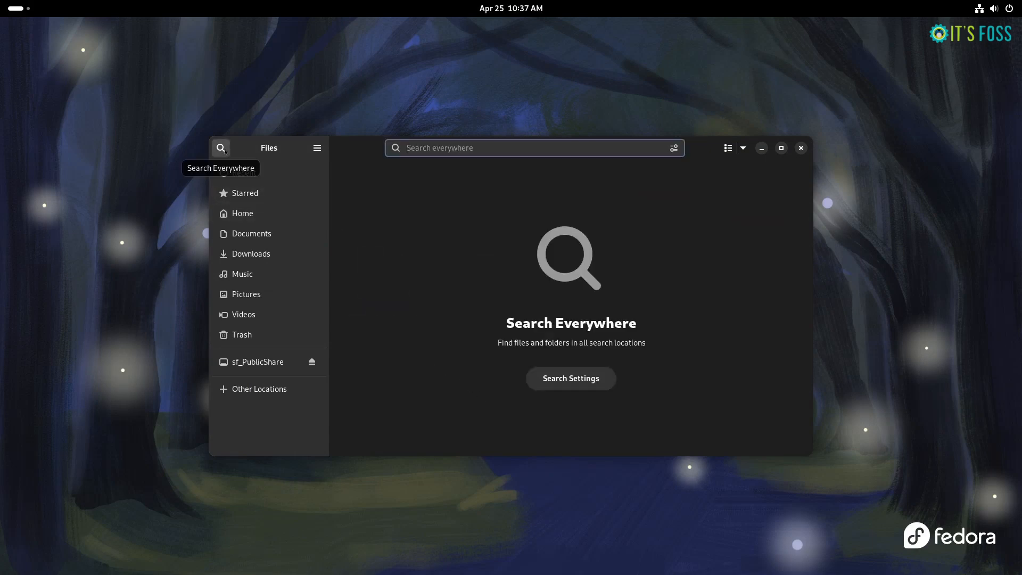
left_click(242, 213)
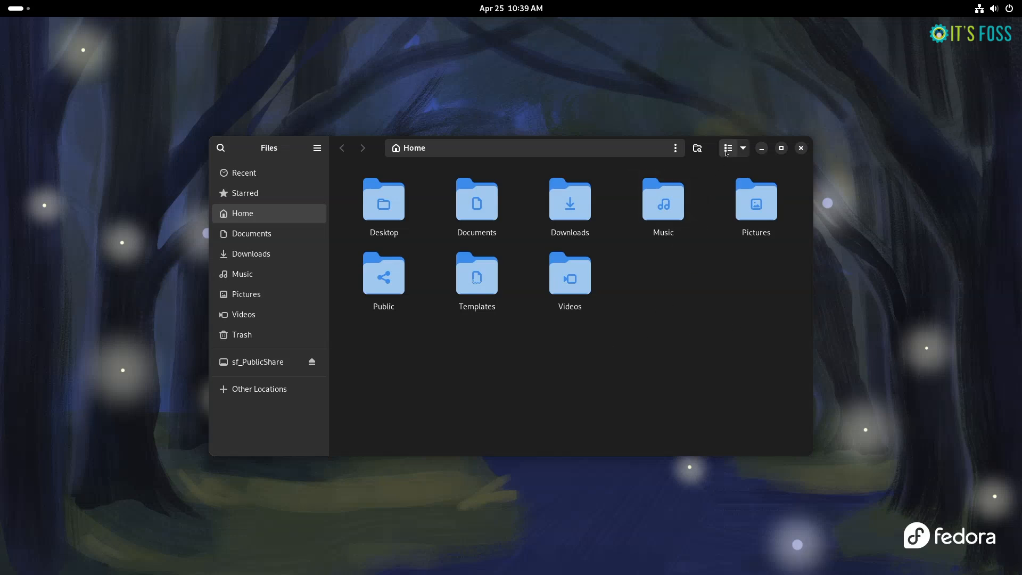
left_click(728, 148)
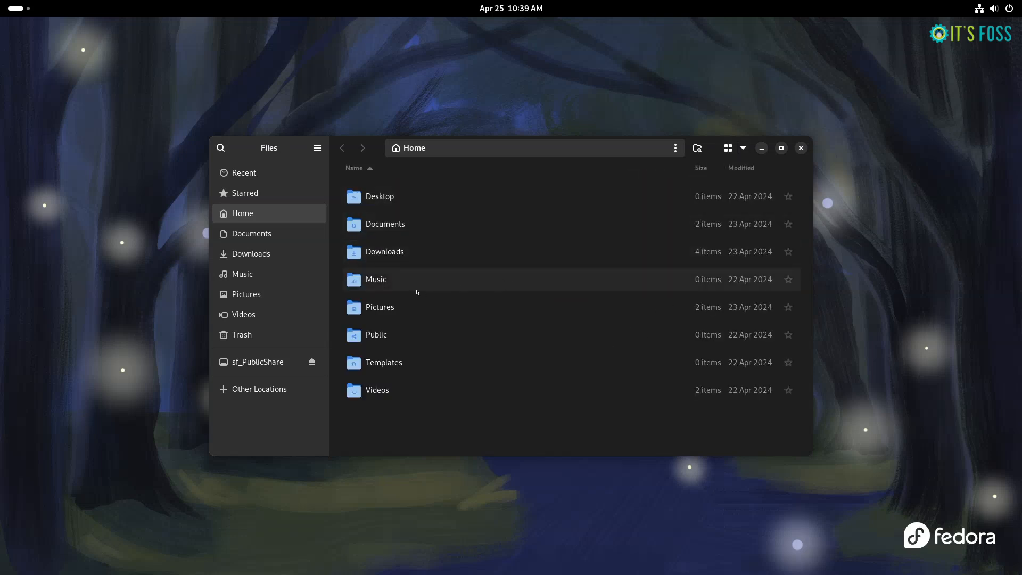
left_click(317, 148)
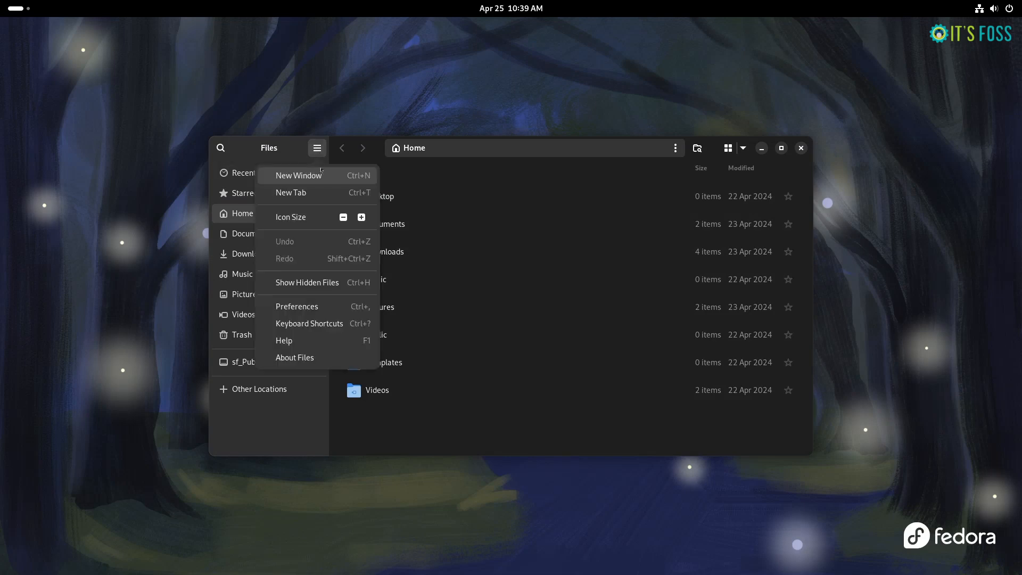
left_click(296, 307)
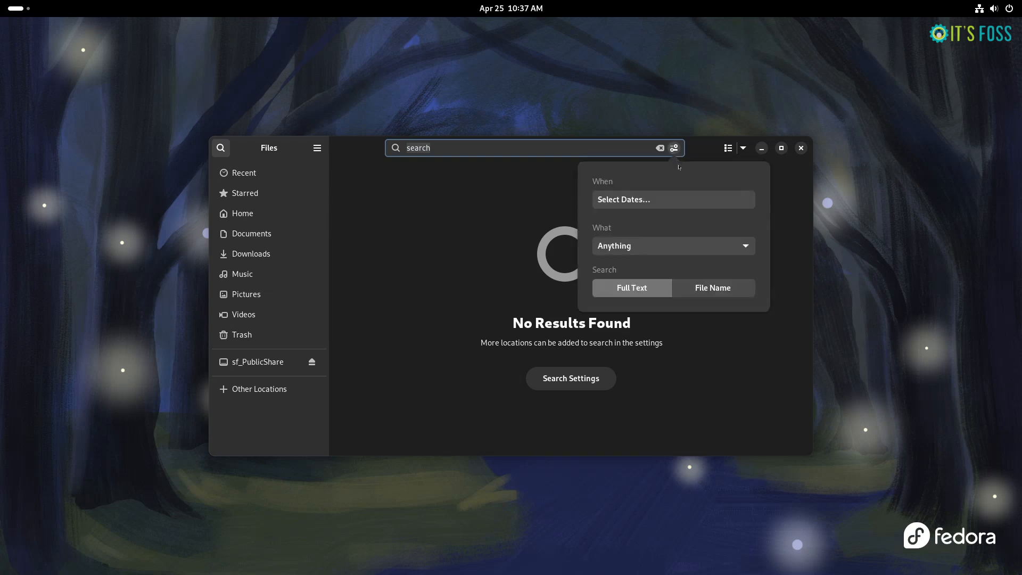
left_click(674, 148)
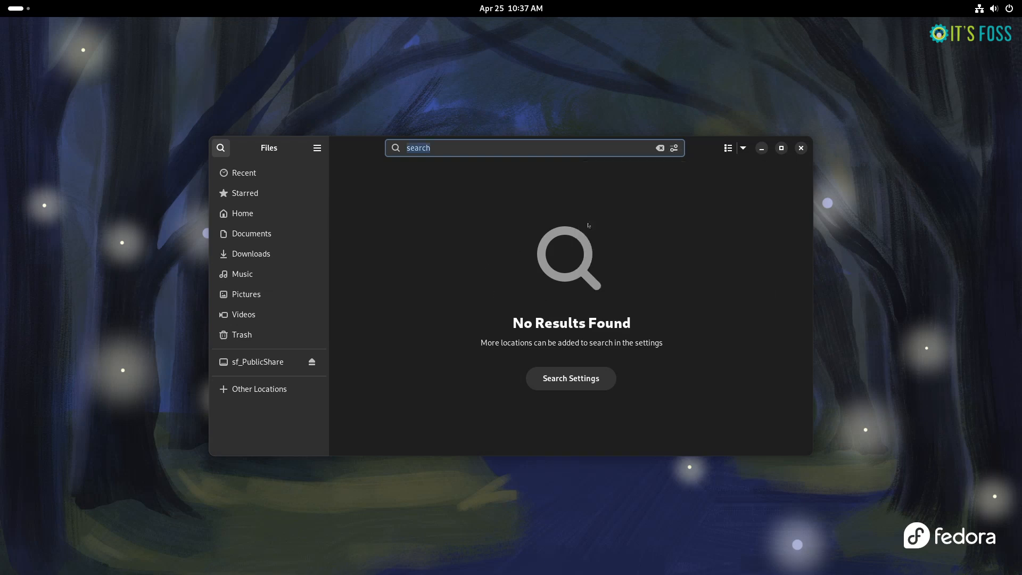
mouse_move(659, 148)
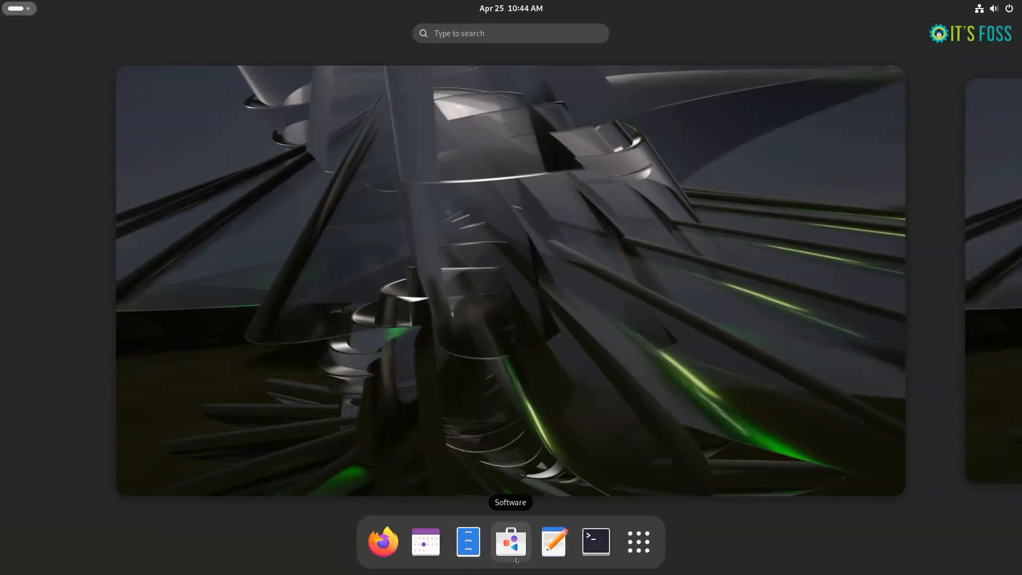
Open Software, check the Updates tab, browse Explore, then close the store.
left_click(510, 541)
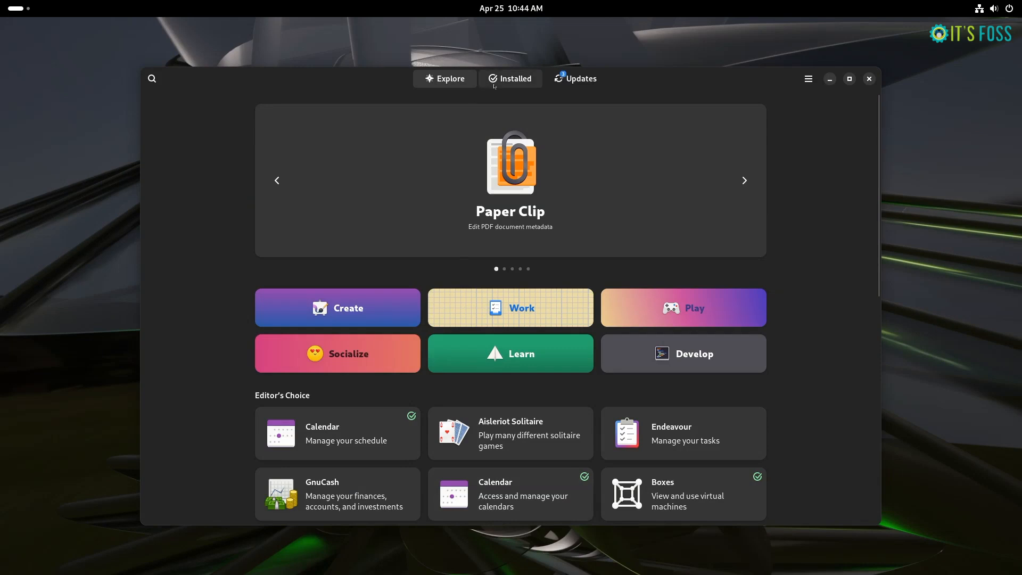
left_click(574, 79)
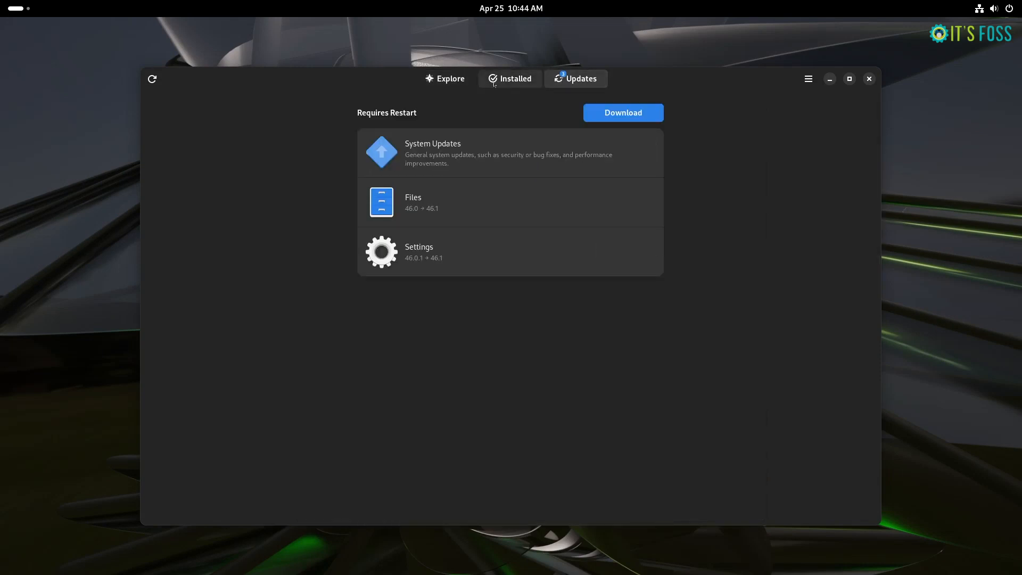
left_click(445, 78)
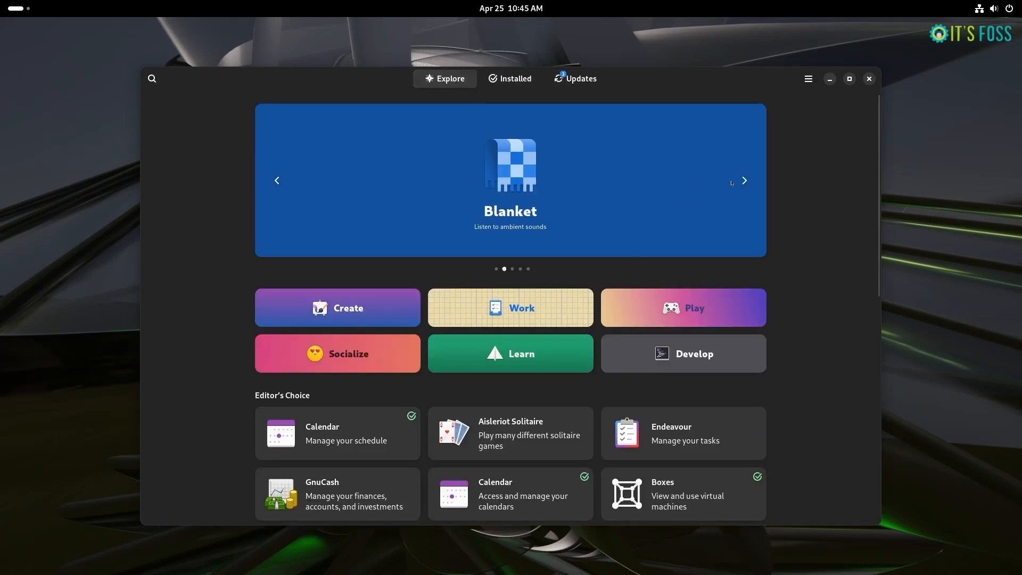
mouse_move(307, 277)
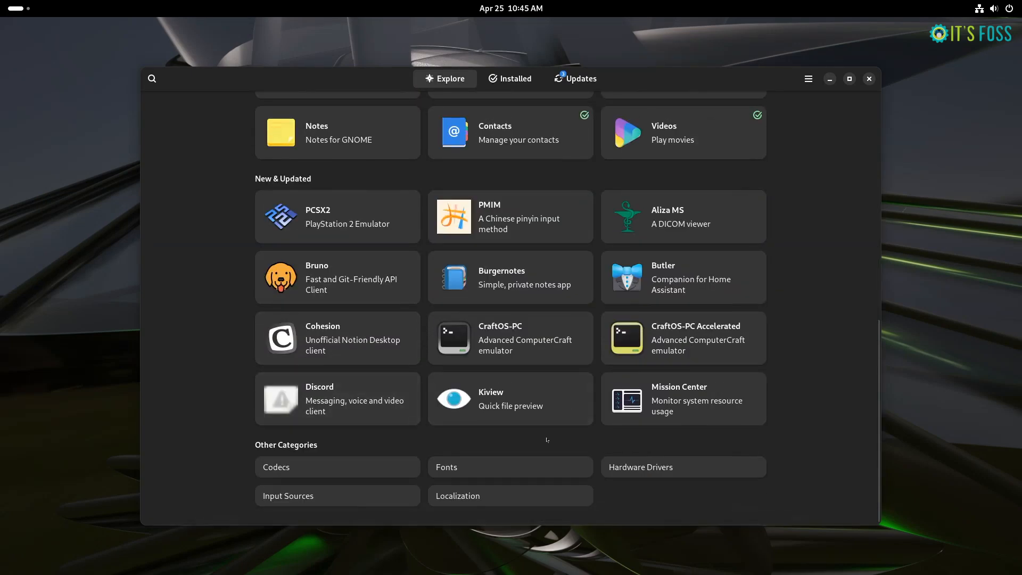
scroll("up", 3)
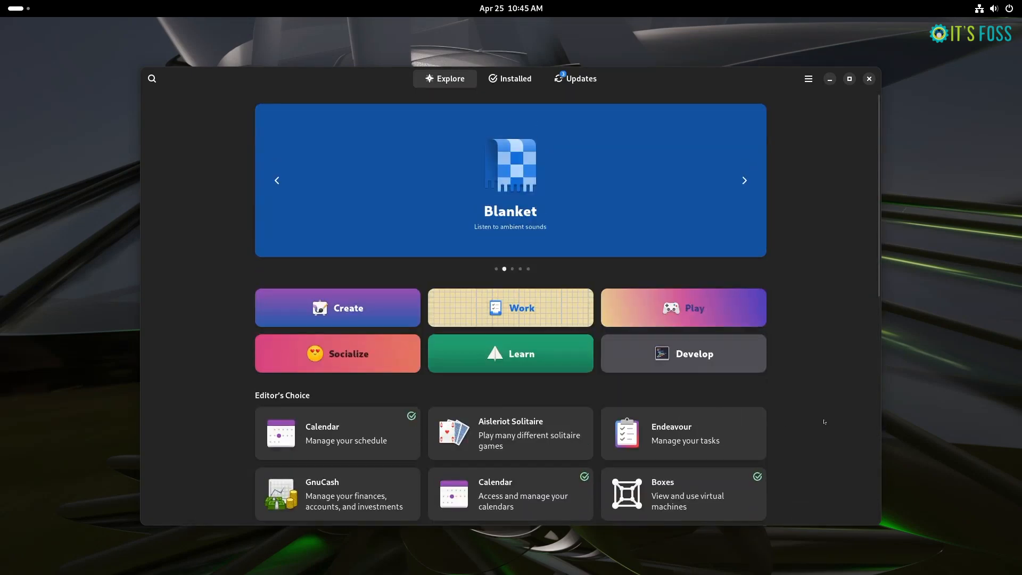
left_click(868, 78)
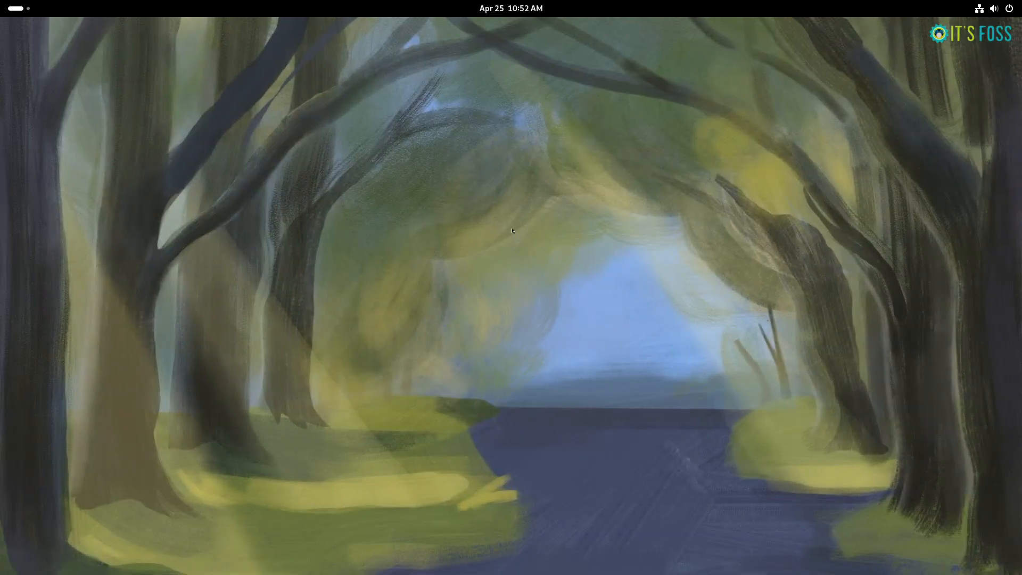
Search 'sett' to launch Settings and go to the Privacy & Security page.
type("sett")
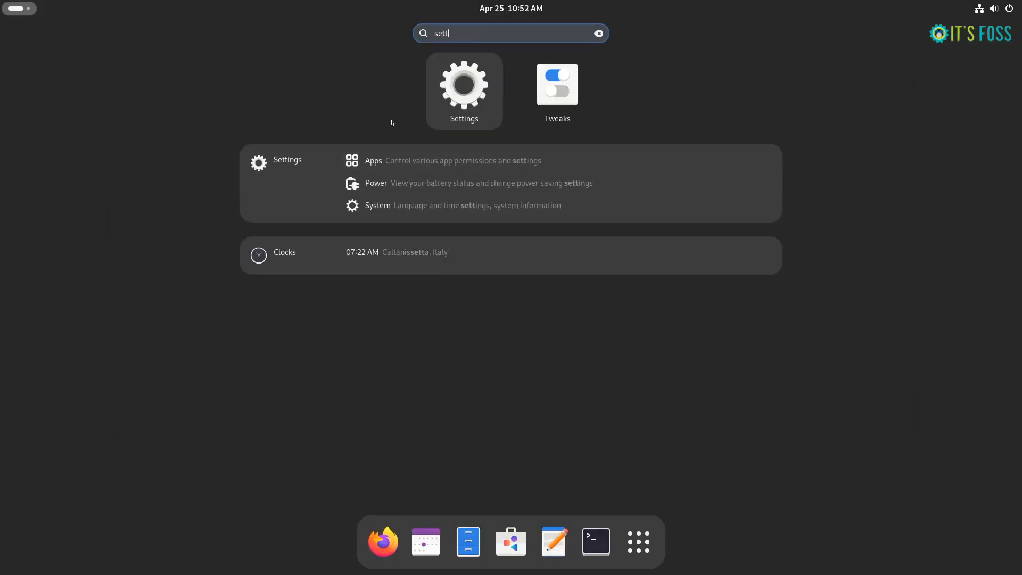
left_click(463, 84)
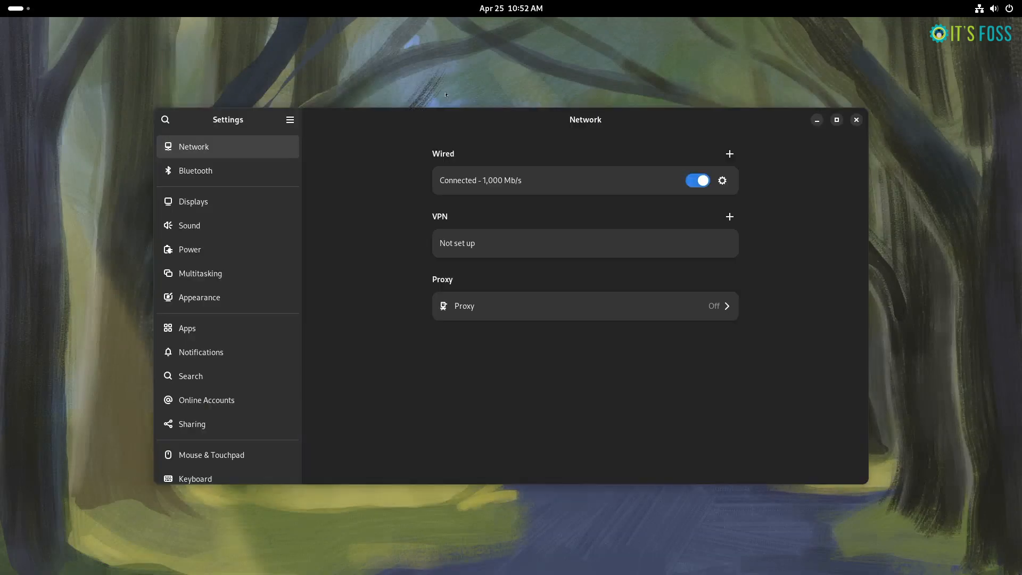
scroll("down", 3)
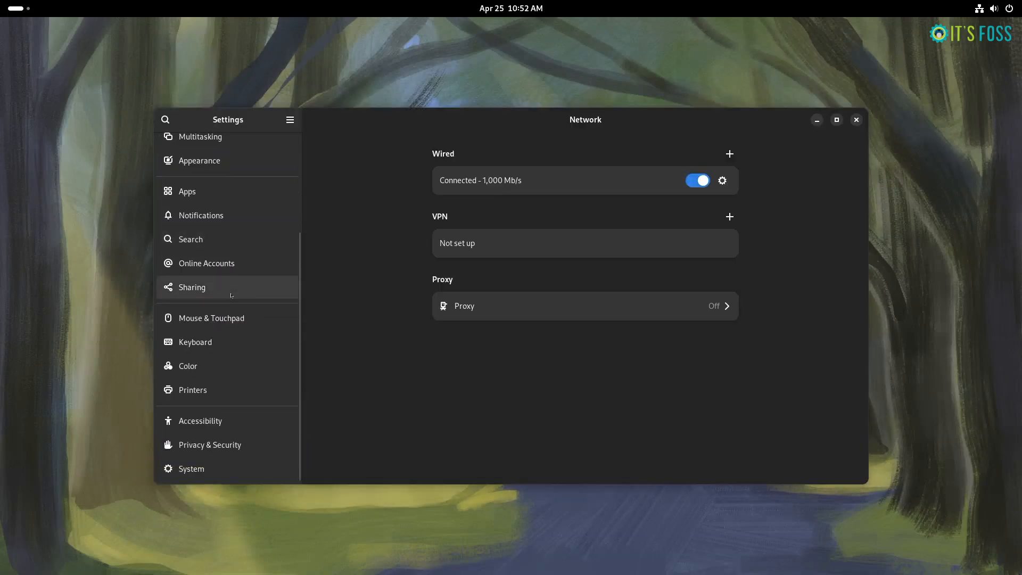
left_click(209, 444)
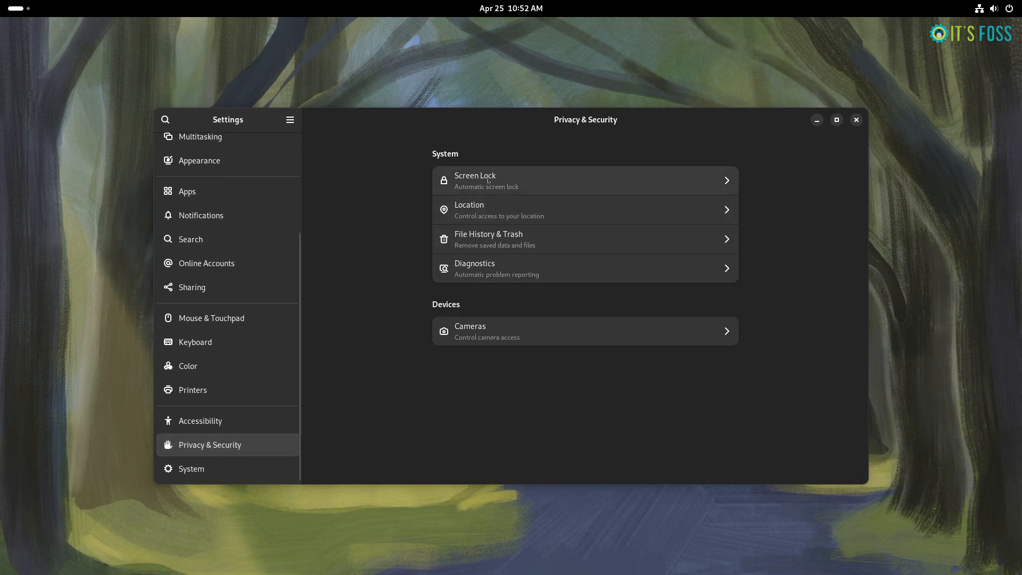
Review the Screen Lock and Location privacy pages, returning to the overview each time.
left_click(584, 180)
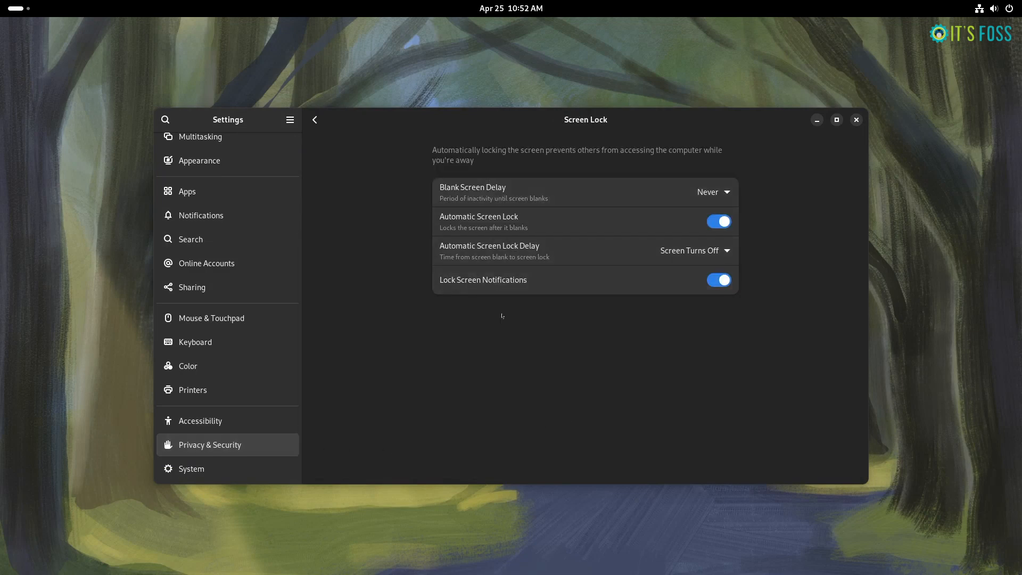
left_click(314, 119)
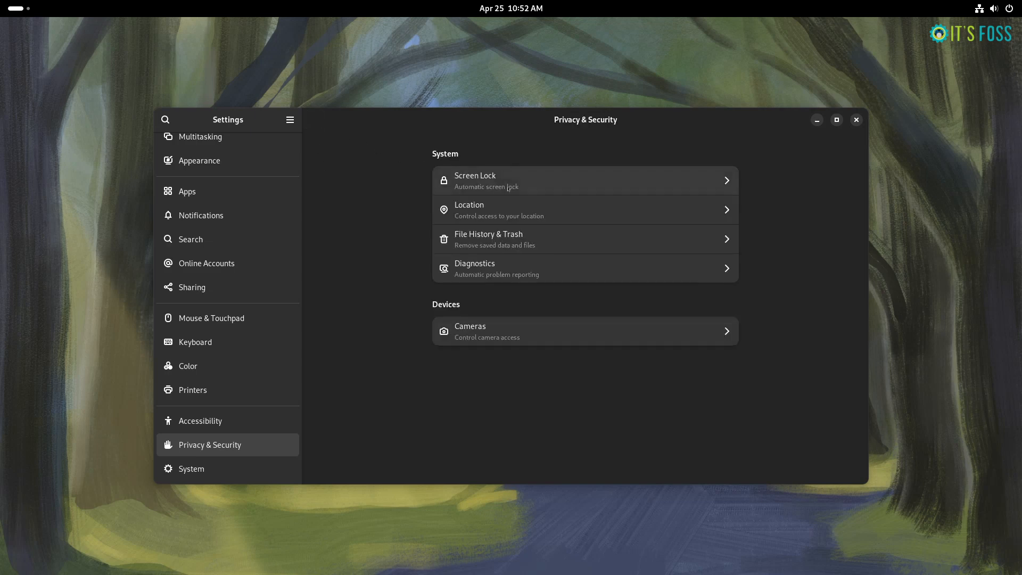
left_click(584, 209)
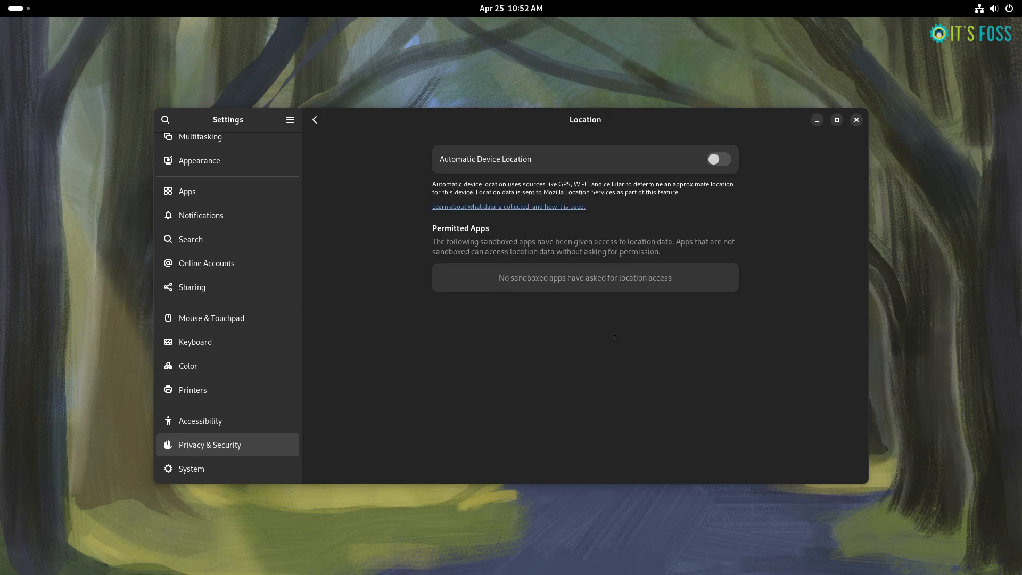
left_click(315, 119)
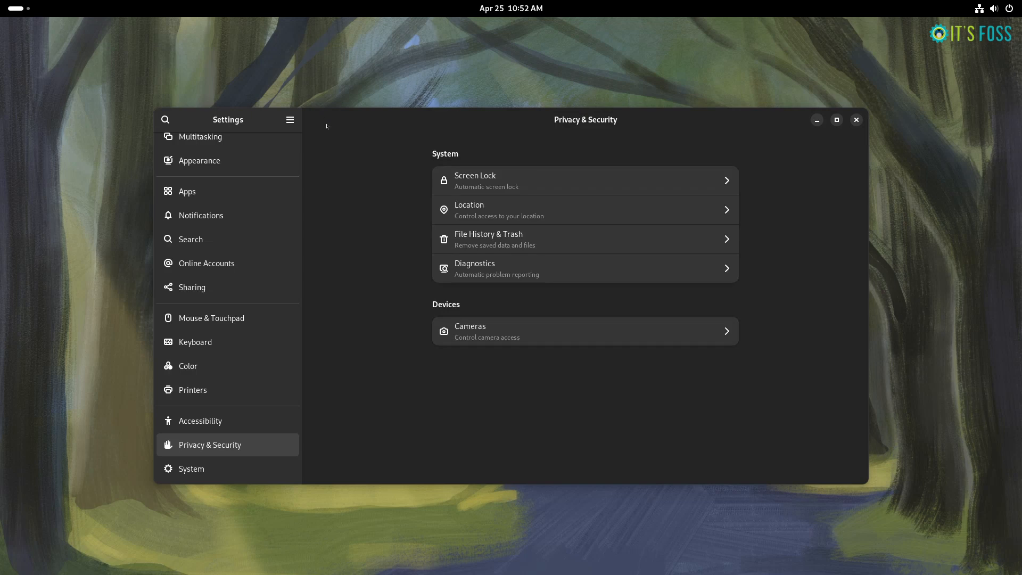
Review File History & Trash, then open Snapshot, which shows No Camera Found, and its menu.
left_click(584, 239)
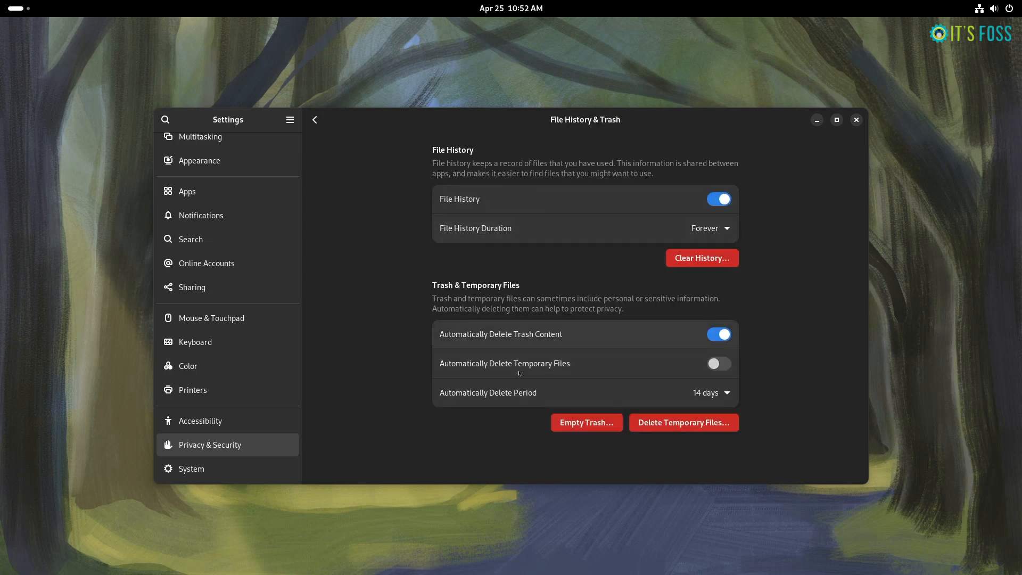
mouse_move(307, 130)
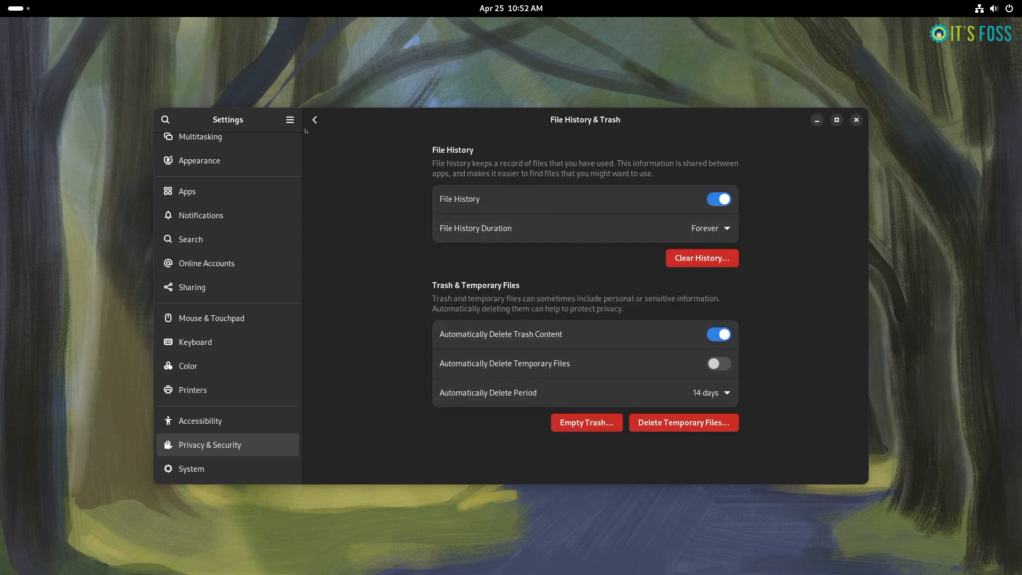
left_click(314, 119)
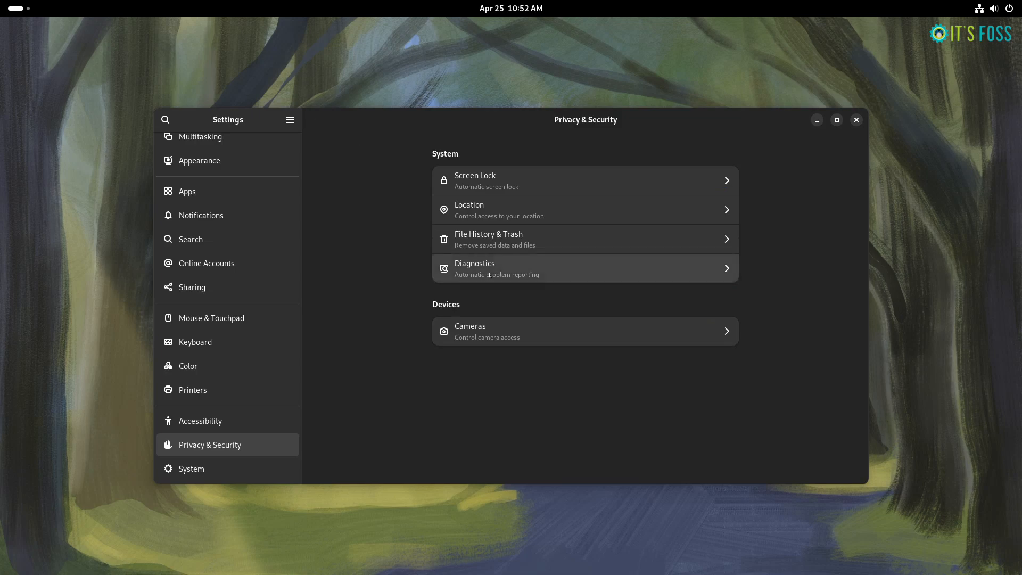
left_click(637, 541)
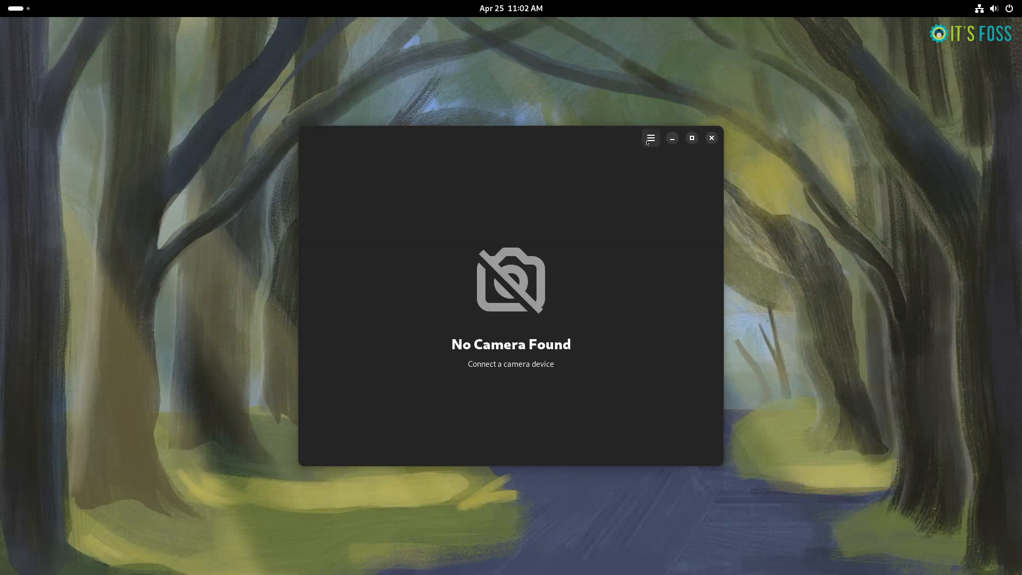
left_click(650, 137)
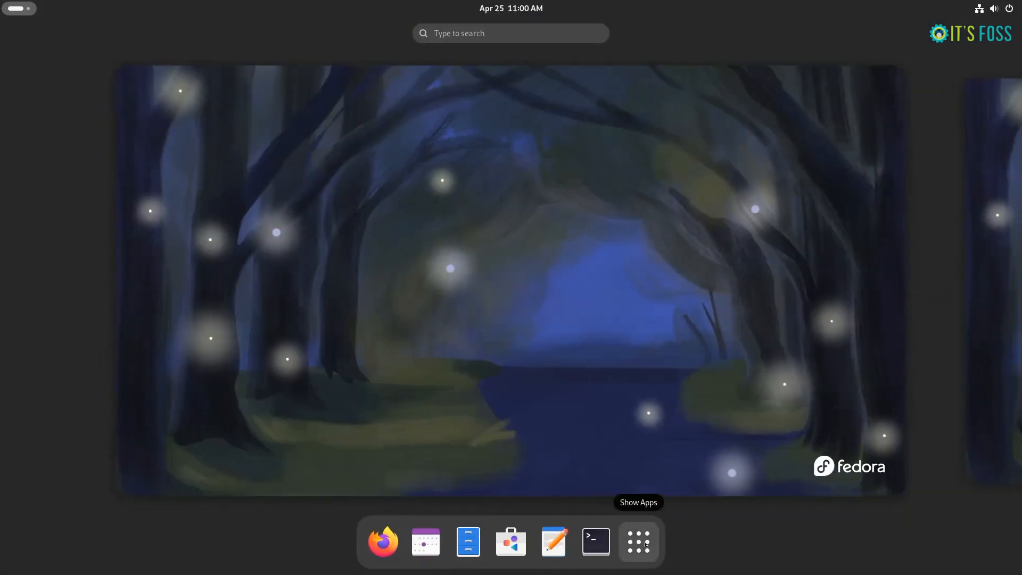
Launch Image Viewer, check About (version 46.2), and open the itsfoss-wallpaper folder.
left_click(553, 541)
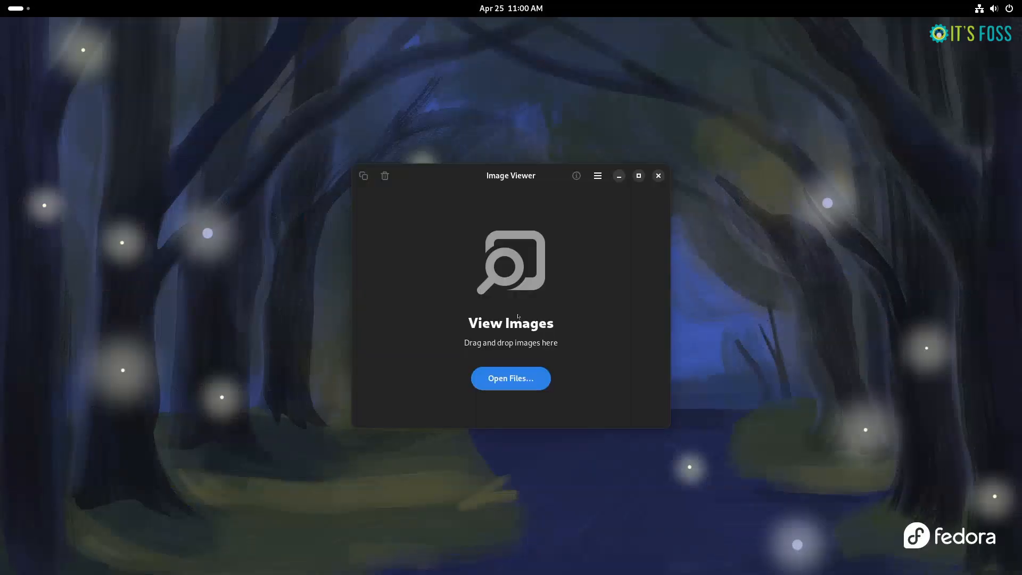
left_click(596, 175)
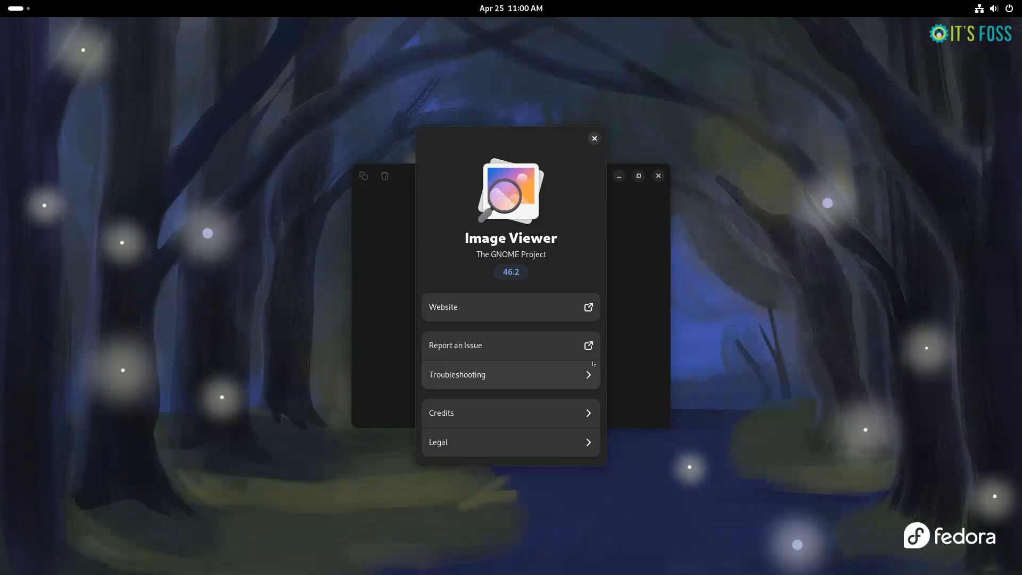
left_click(592, 139)
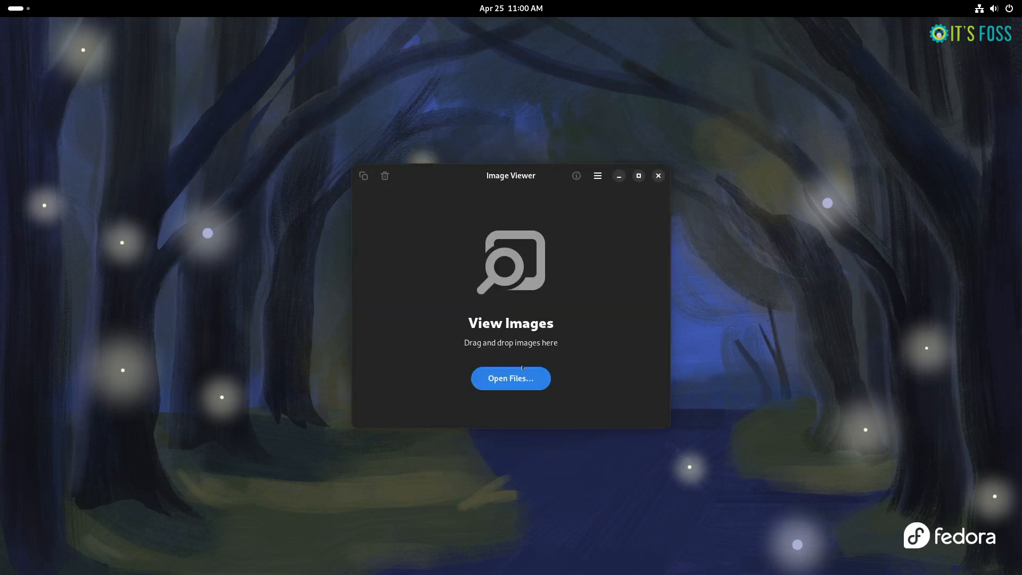
left_click(511, 378)
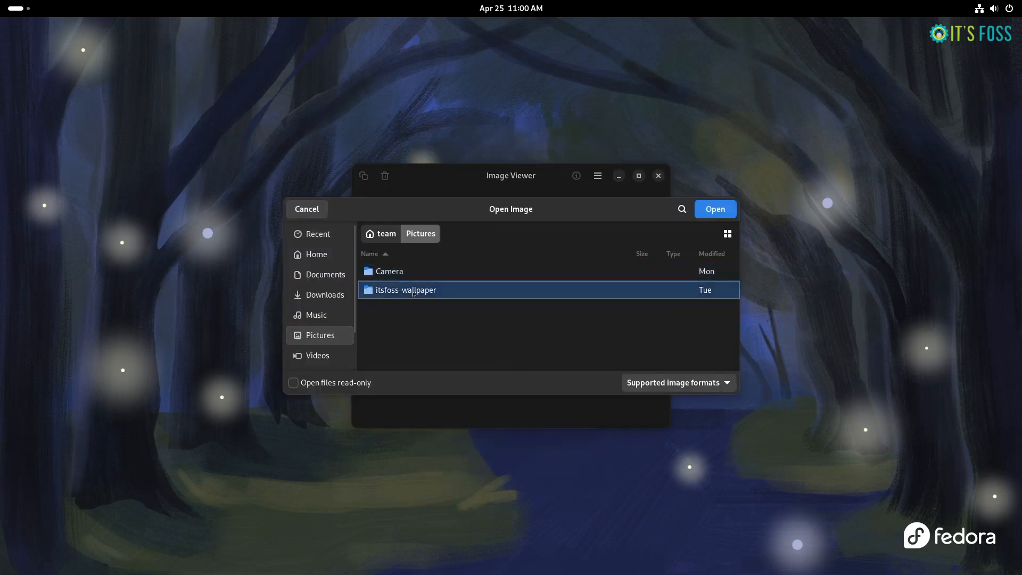
left_click(714, 208)
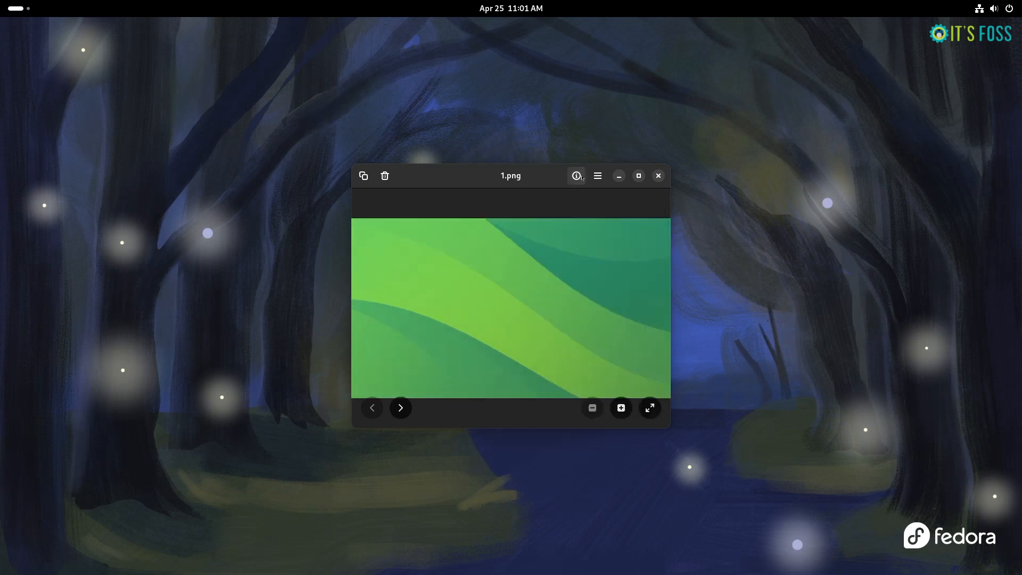
Copy the wallpaper to the clipboard, flip forward and back through images, then close Image Viewer.
left_click(597, 175)
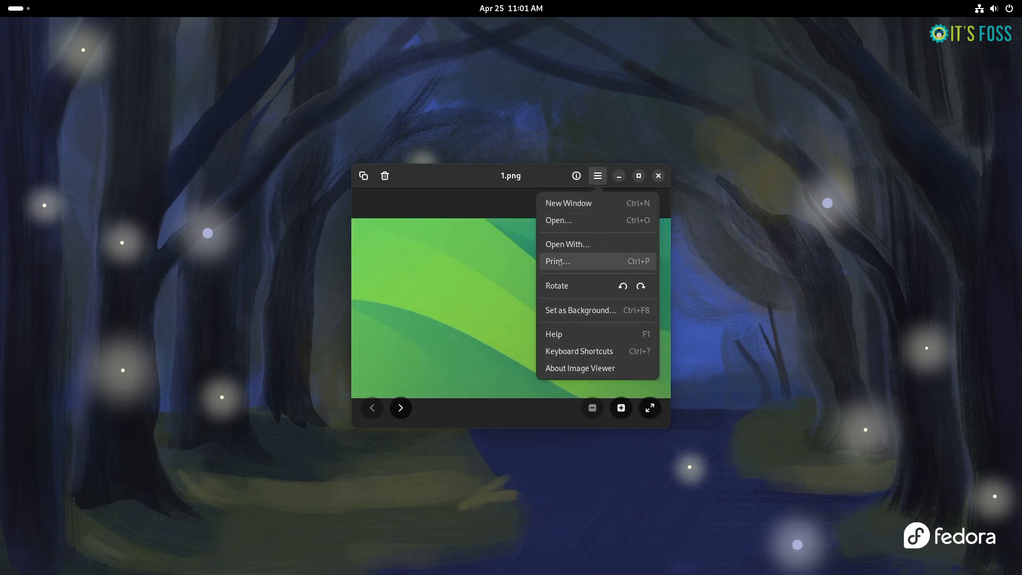
left_click(363, 176)
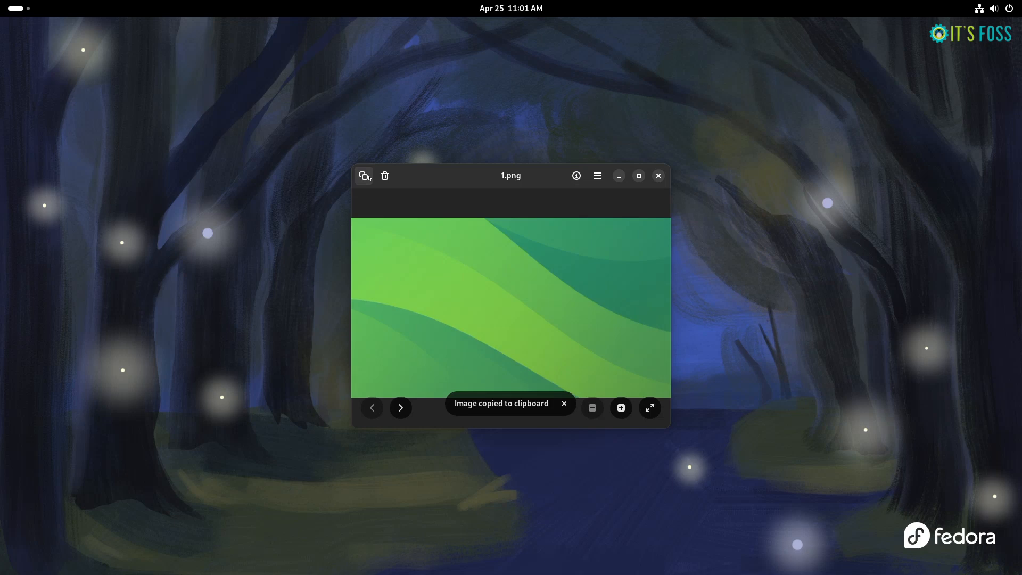
left_click(400, 409)
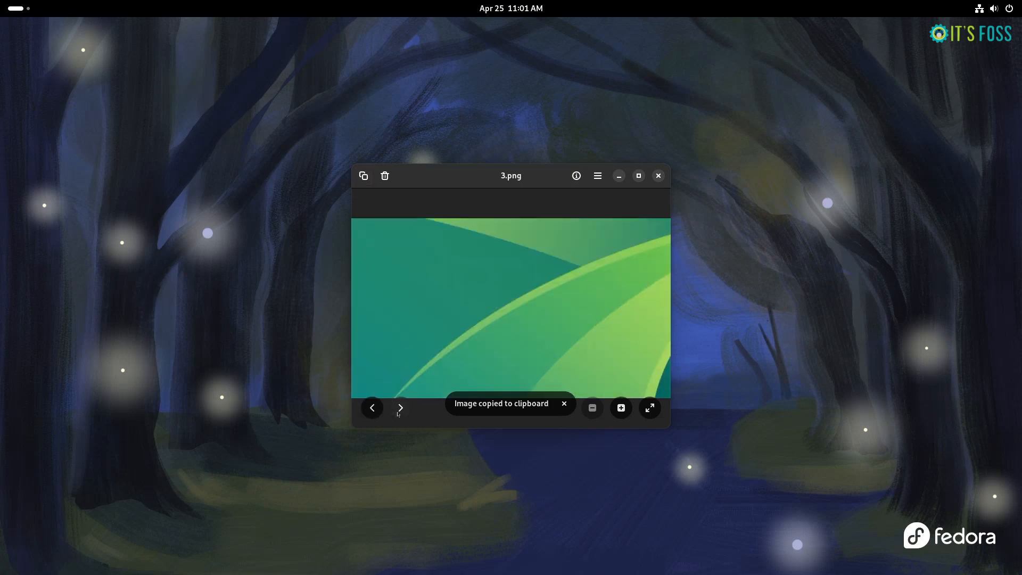
left_click(372, 407)
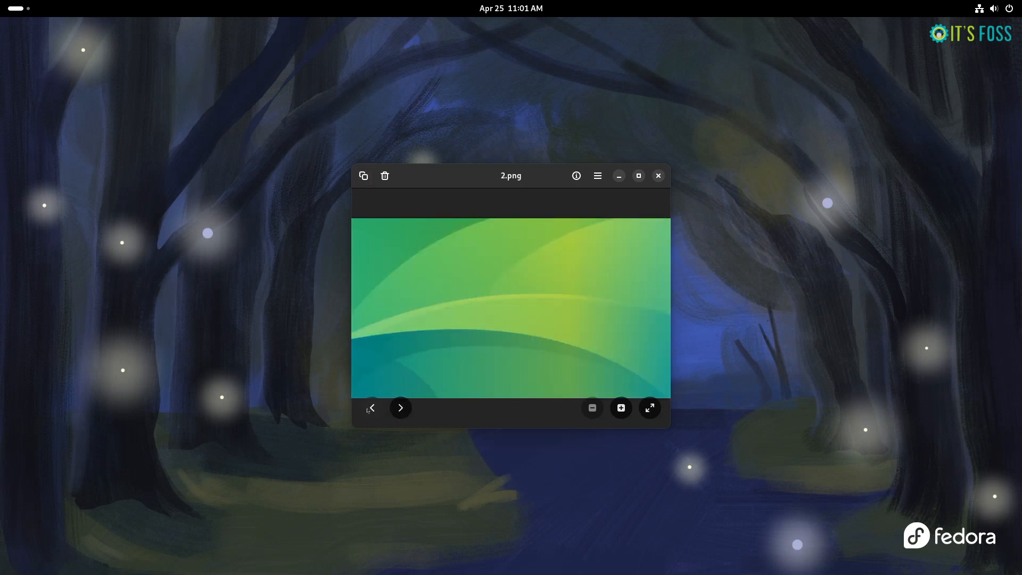
left_click(371, 407)
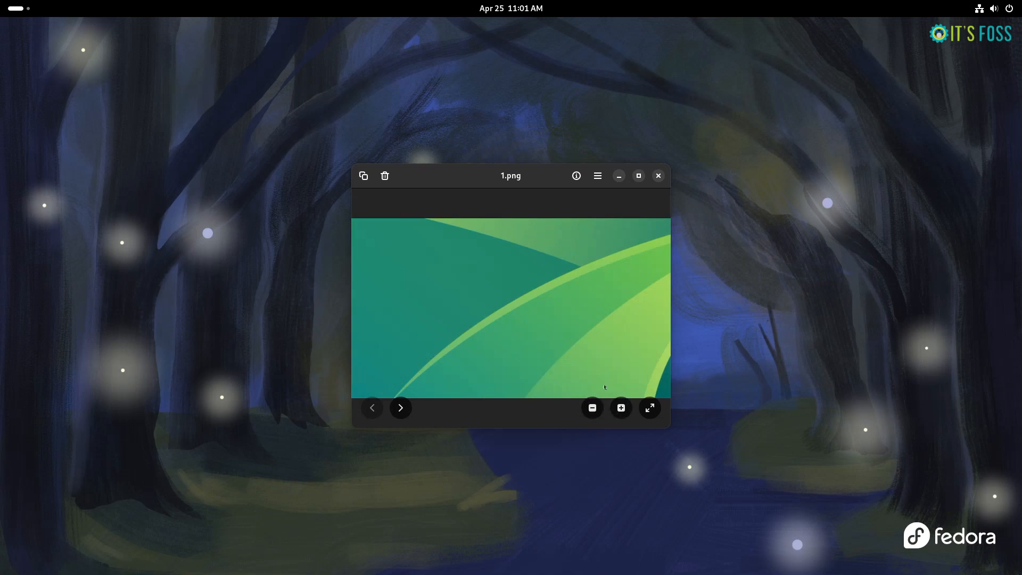
left_click(657, 176)
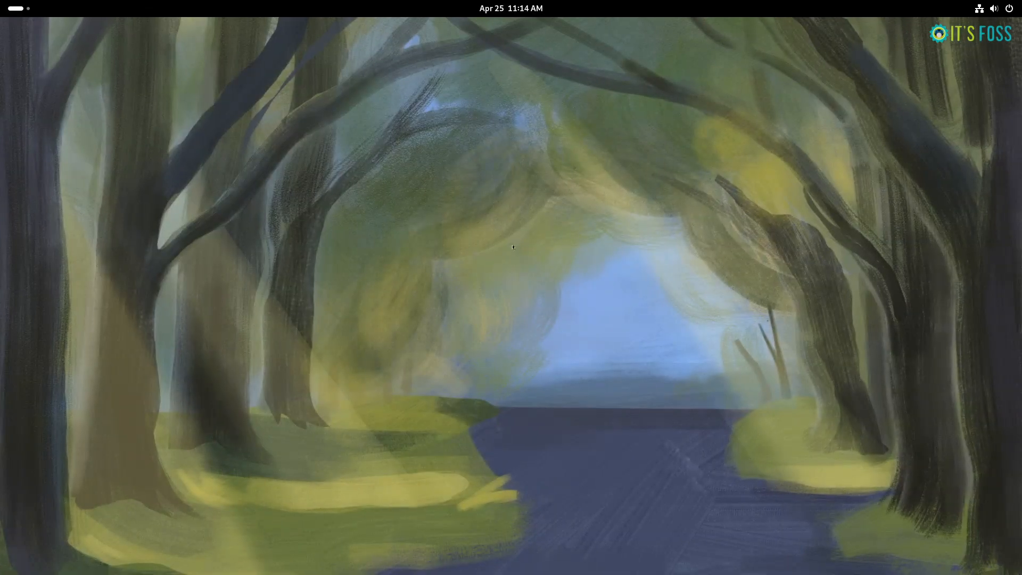
Launch Weather via 'weat', view Daily, switch to New Delhi and show later hours.
type("weather")
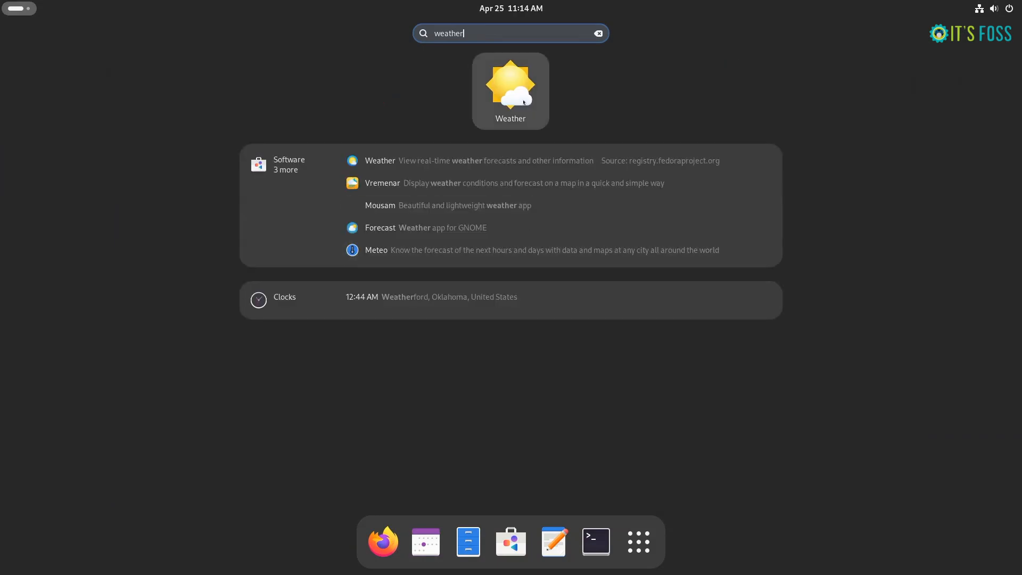
left_click(511, 90)
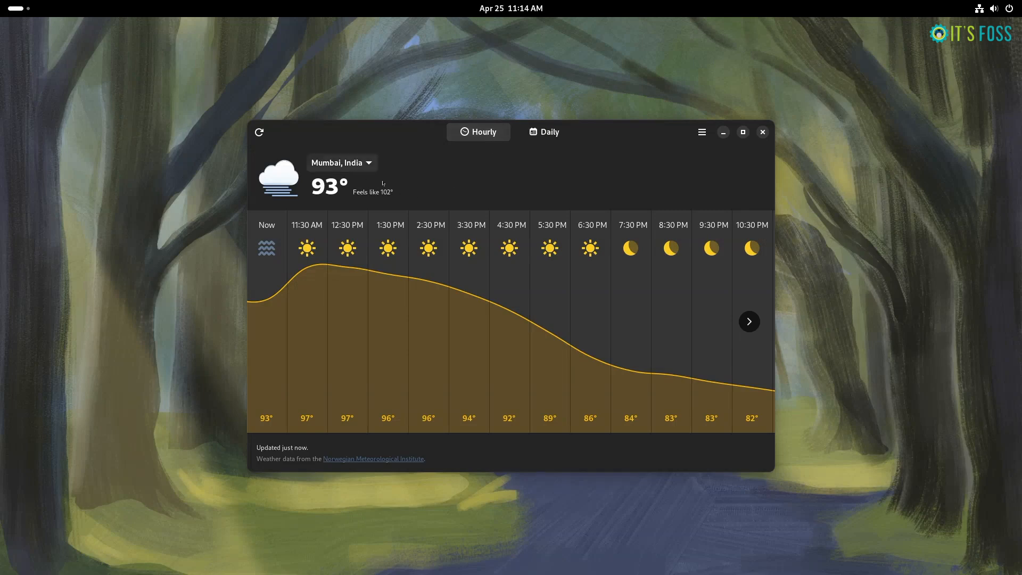
left_click(544, 131)
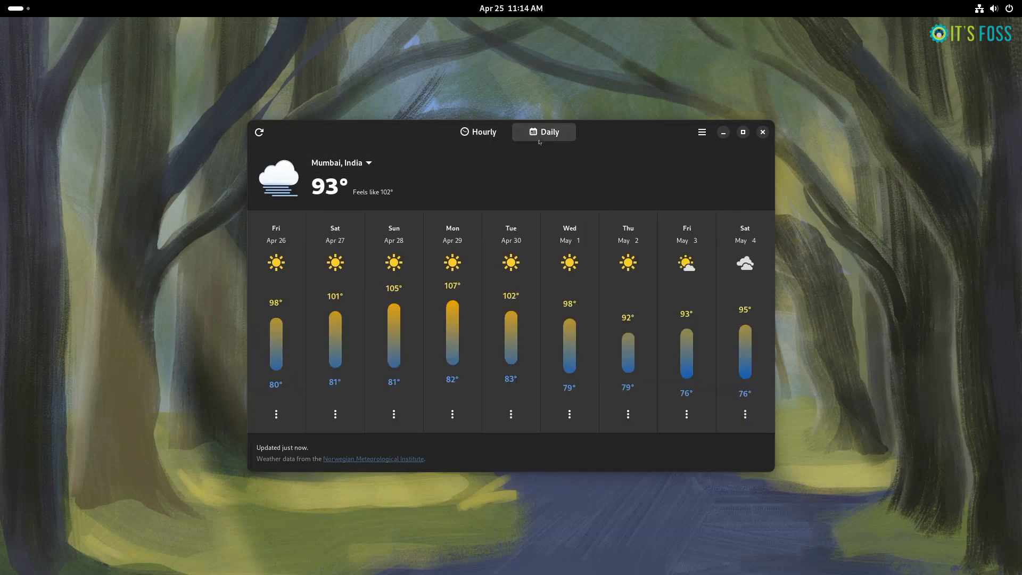
left_click(478, 132)
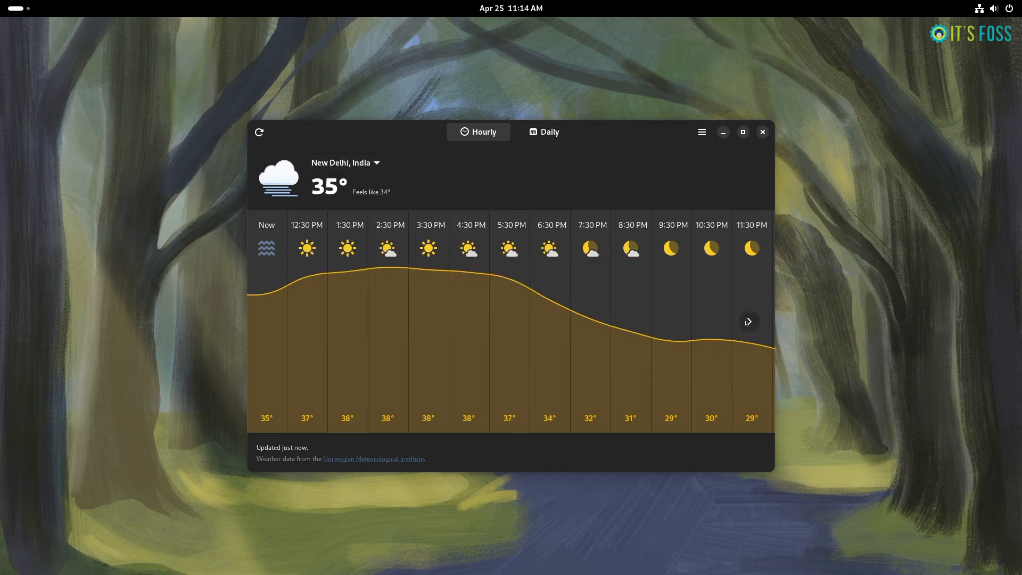
left_click(748, 320)
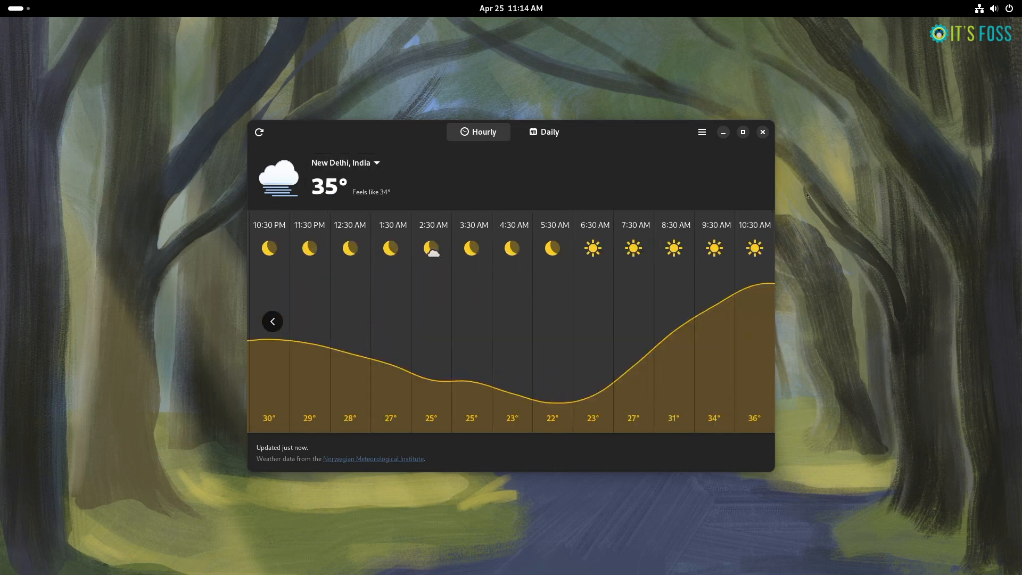
left_click(762, 131)
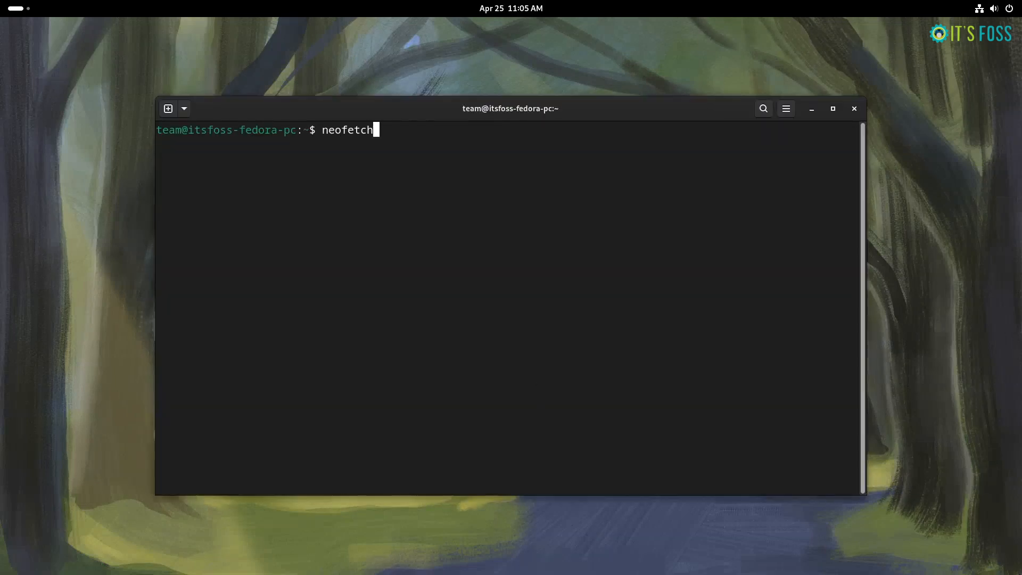
Run neofetch to display the Fedora Linux 40, GNOME 46.1, VirtualBox system summary.
key("Return")
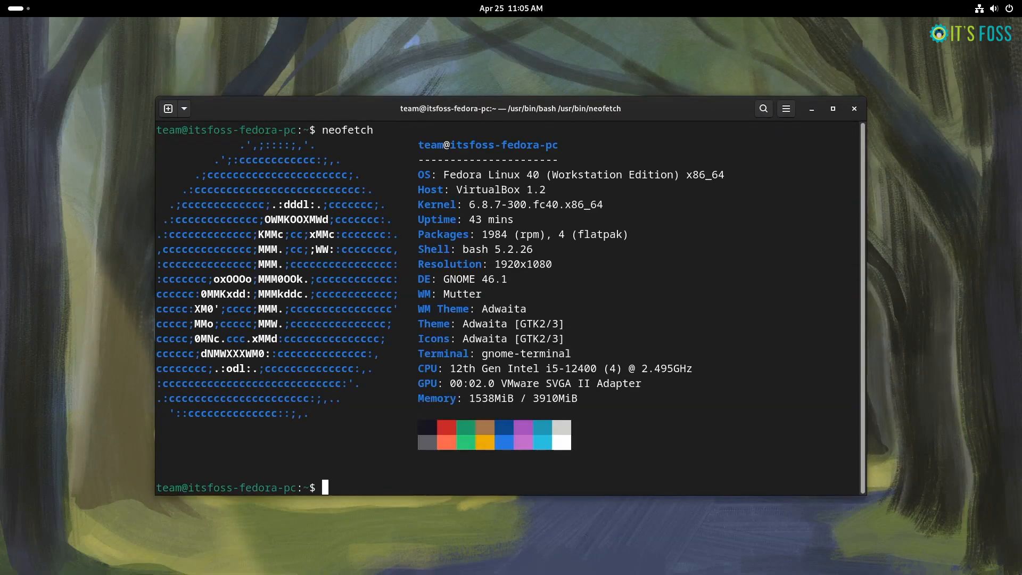
mouse_move(889, 394)
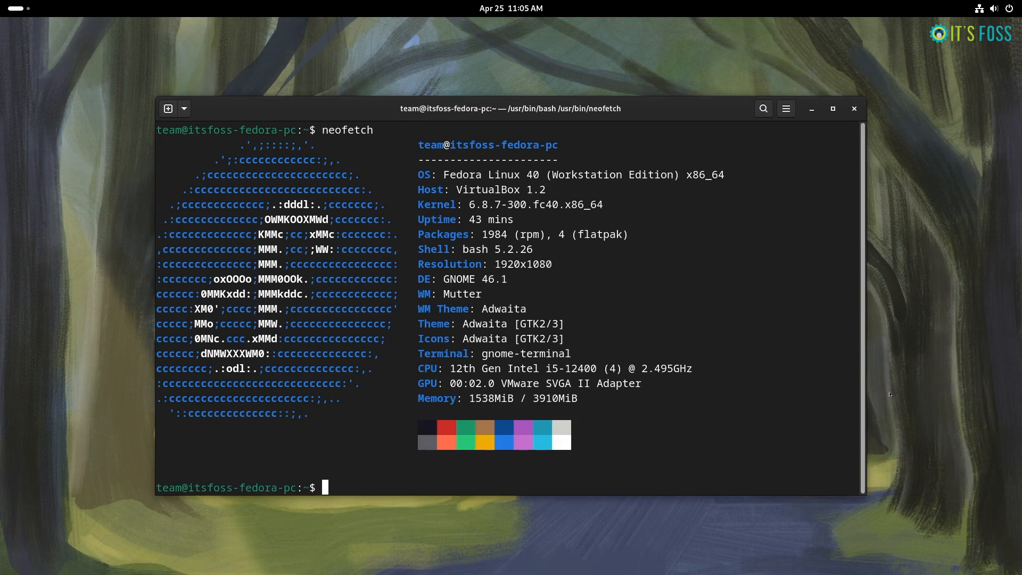